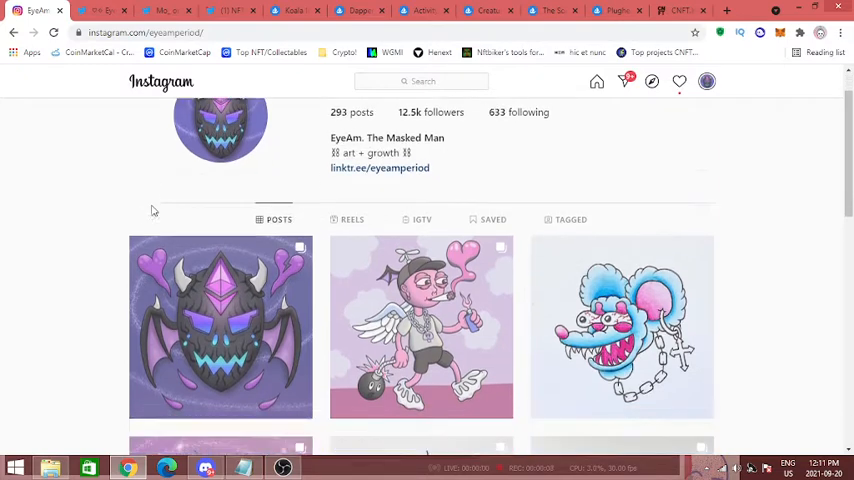
Open the NFT Whale Alert profile from the EyeAm account's Twitter notifications
{"action": "scroll", "scroll_direction": "down", "scroll_amount": 3}
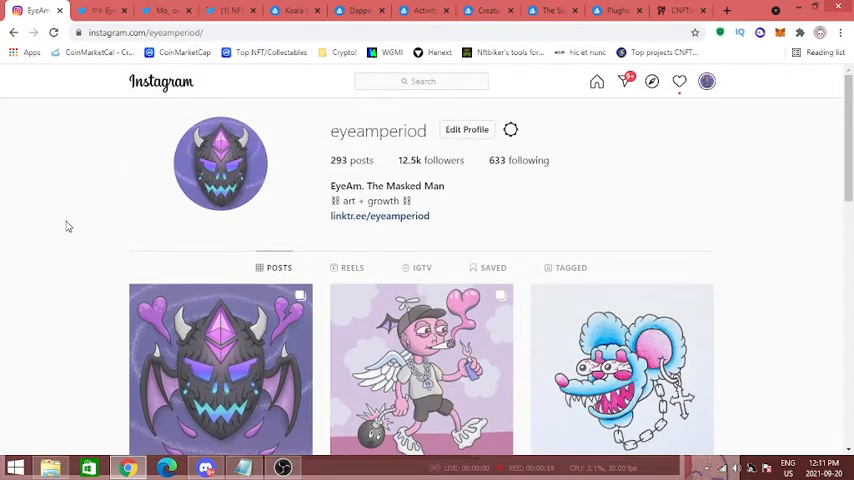
{"action": "mouse_move", "coordinate": [95, 106]}
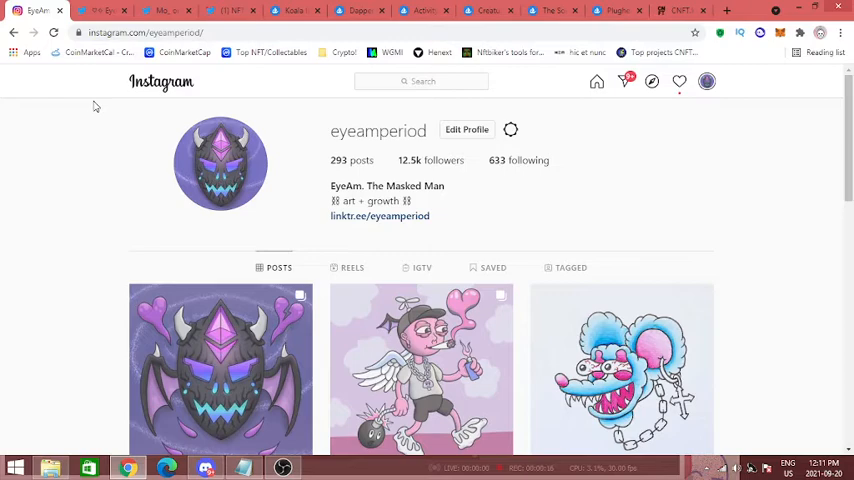
{"action": "left_click", "coordinate": [100, 11]}
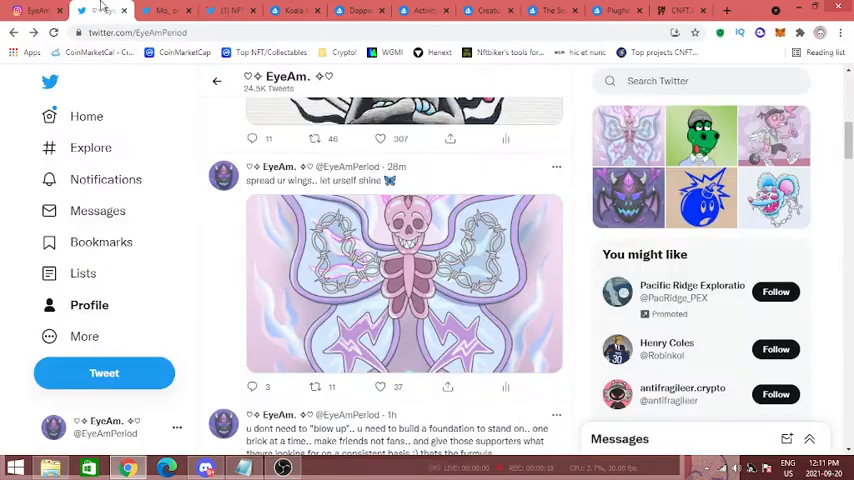
{"action": "scroll", "scroll_direction": "down", "scroll_amount": 3}
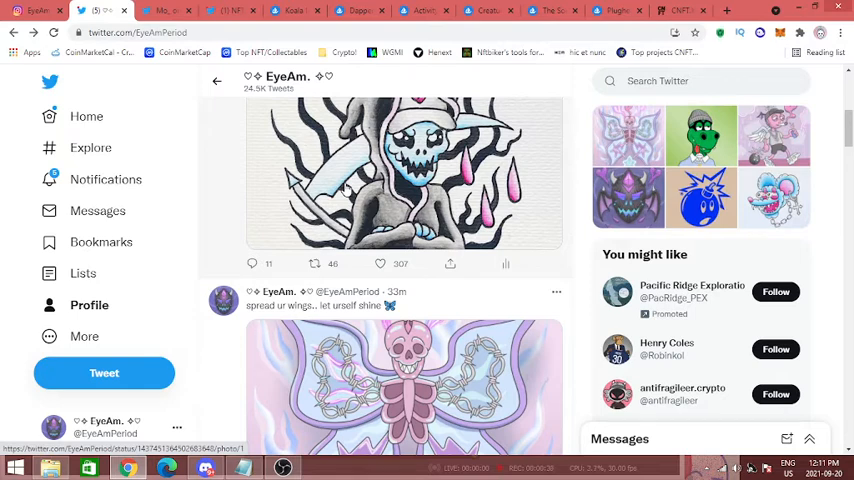
{"action": "mouse_move", "coordinate": [105, 179]}
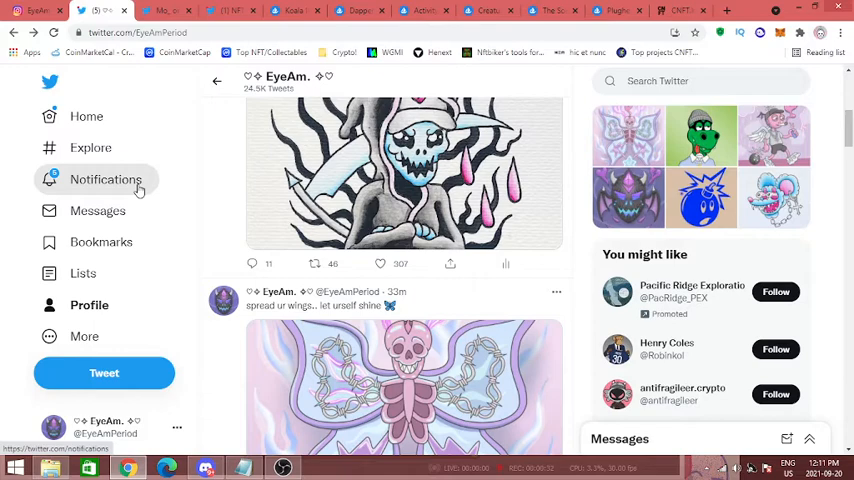
{"action": "left_click", "coordinate": [105, 179]}
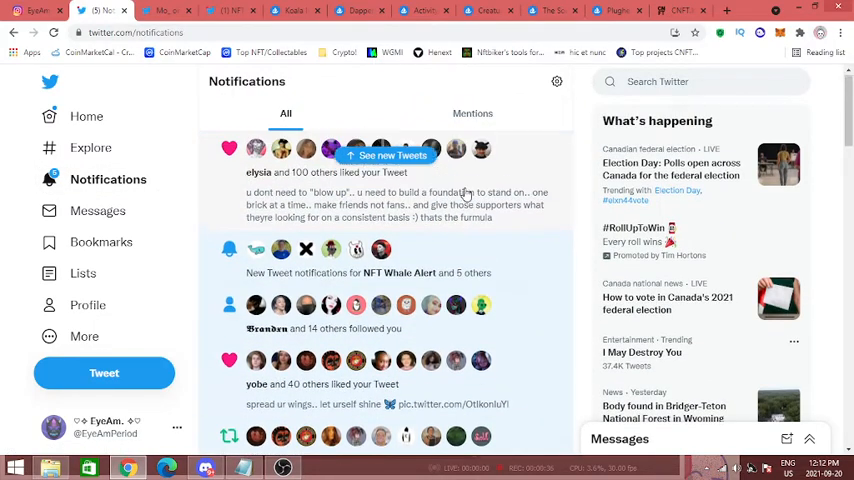
{"action": "left_click", "coordinate": [391, 155]}
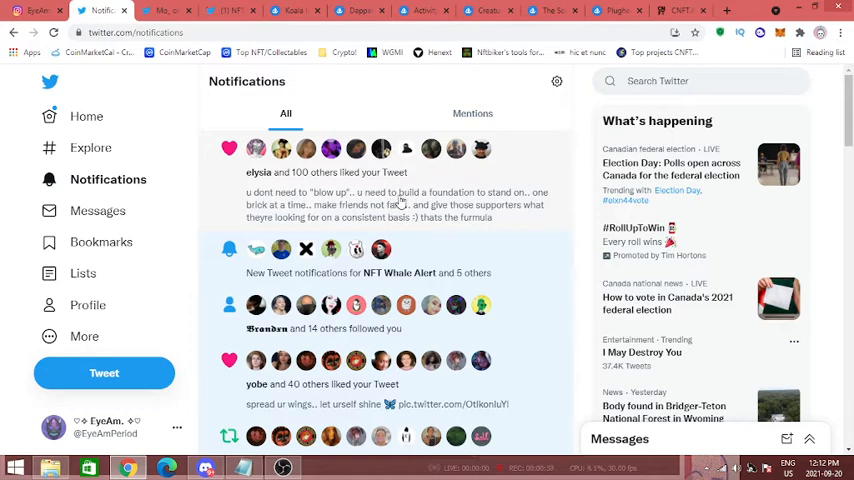
{"action": "mouse_move", "coordinate": [472, 262]}
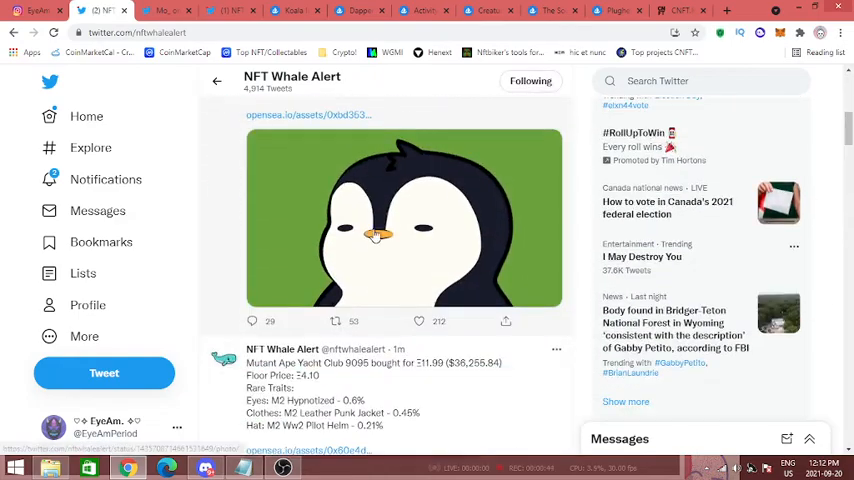
{"action": "scroll", "scroll_direction": "down", "scroll_amount": 3}
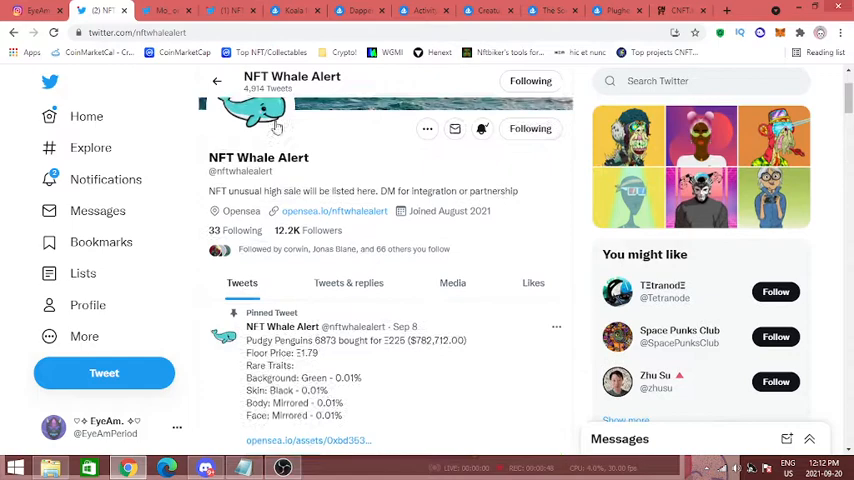
Browse the Koala Intelligence Agency collection's stats and items, then return to the top
{"action": "left_click", "coordinate": [290, 11]}
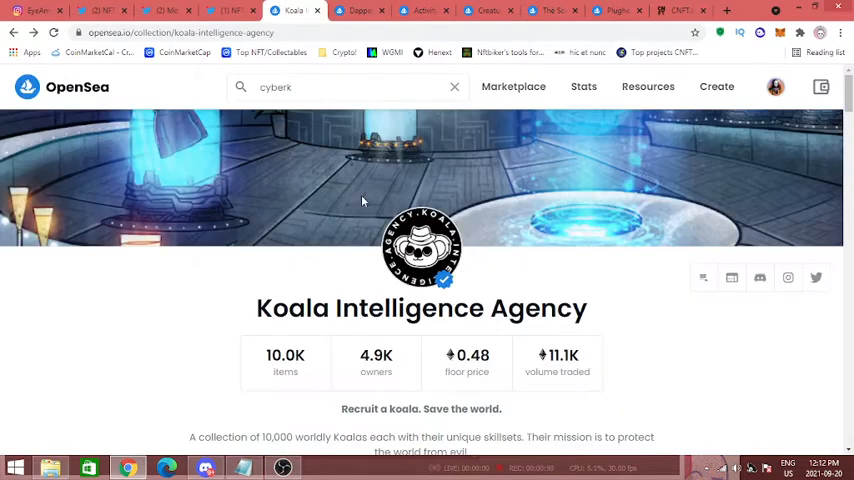
{"action": "scroll", "scroll_direction": "down", "scroll_amount": 3}
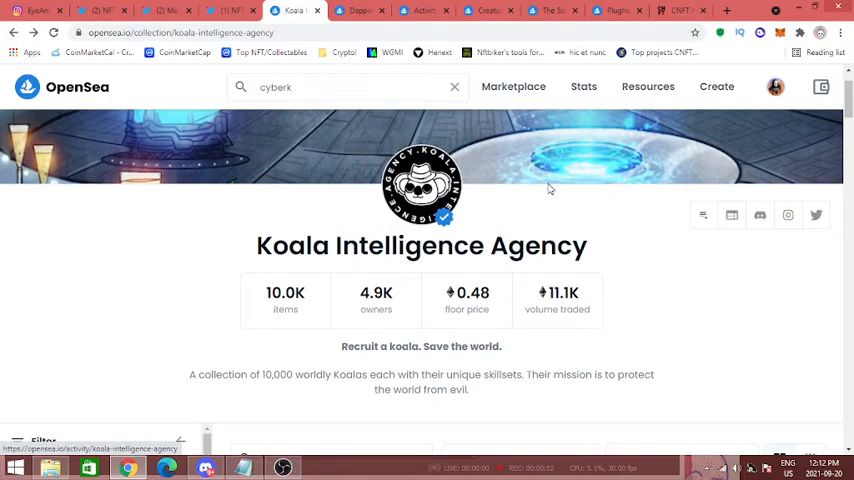
{"action": "scroll", "scroll_direction": "down", "scroll_amount": 3}
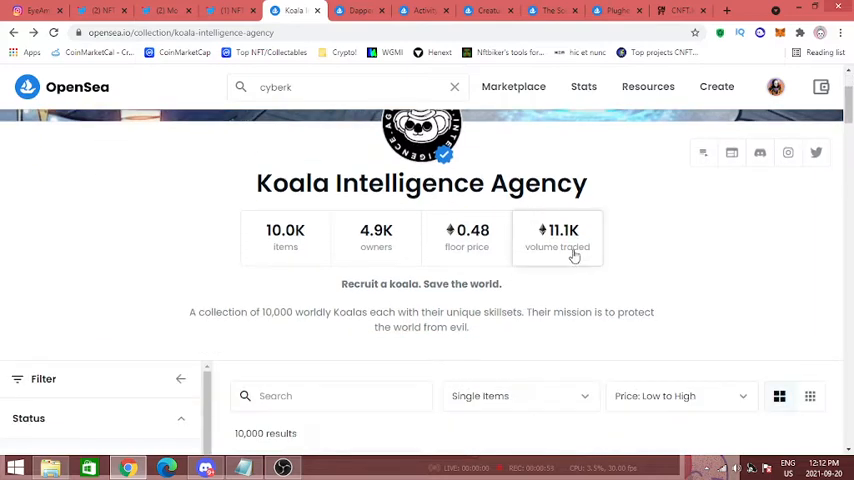
{"action": "mouse_move", "coordinate": [467, 258]}
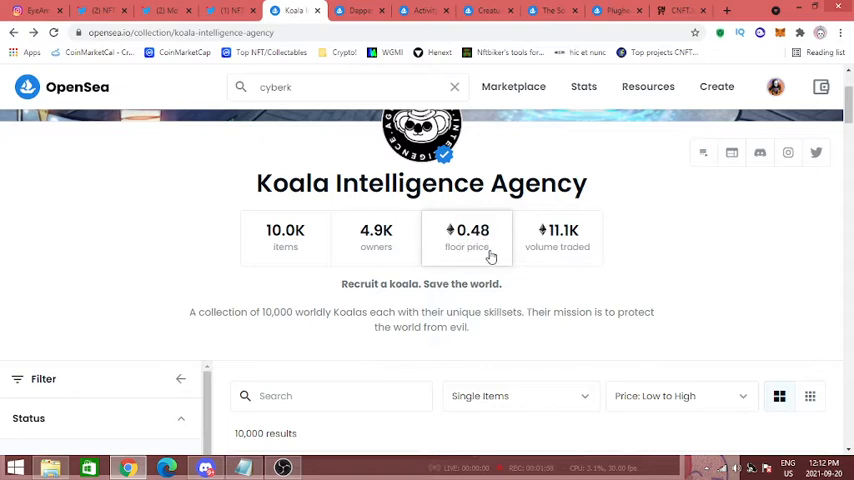
{"action": "mouse_move", "coordinate": [487, 253]}
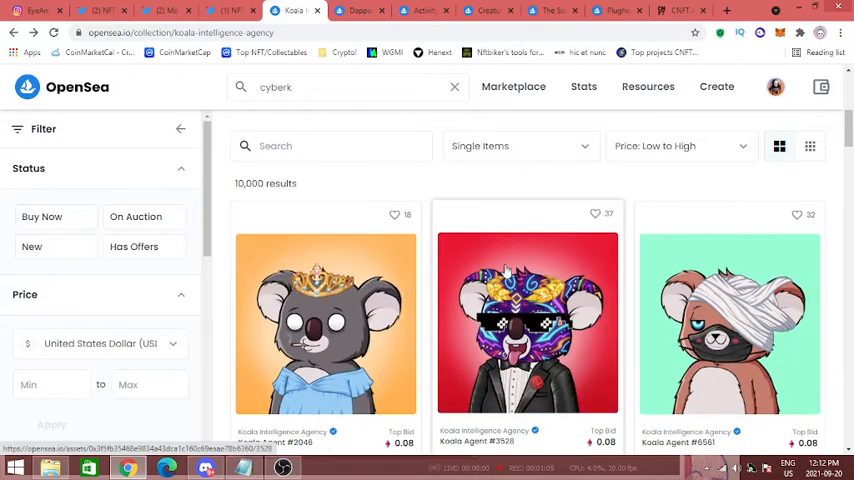
{"action": "scroll", "scroll_direction": "up", "scroll_amount": 3}
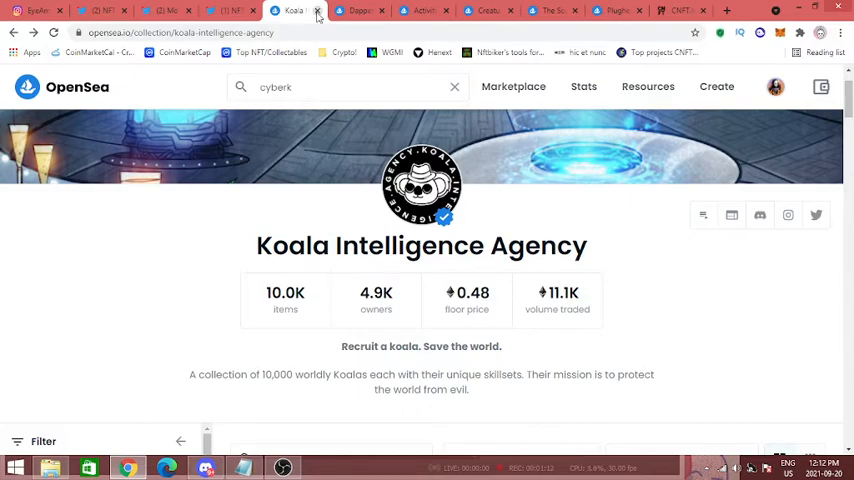
Close the Koala page and open the Dapper Dinos NFT collection (9.9K items, 0.23 floor)
{"action": "left_click", "coordinate": [317, 11]}
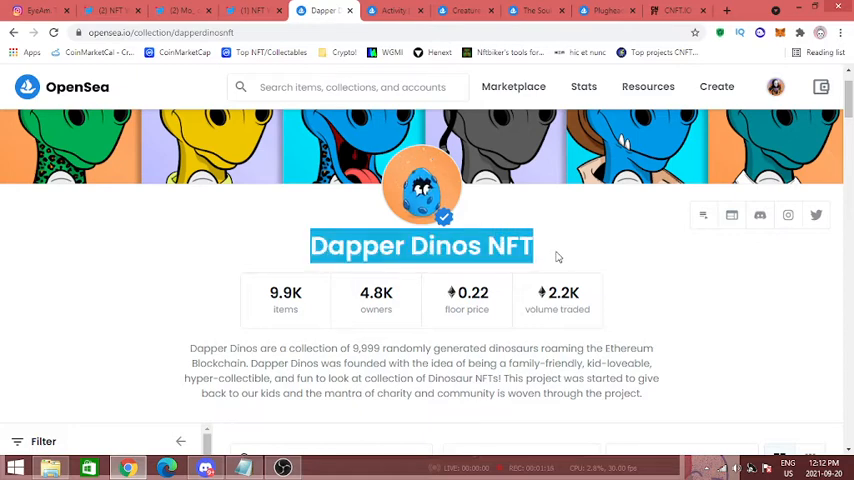
{"action": "scroll", "scroll_direction": "down", "scroll_amount": 3}
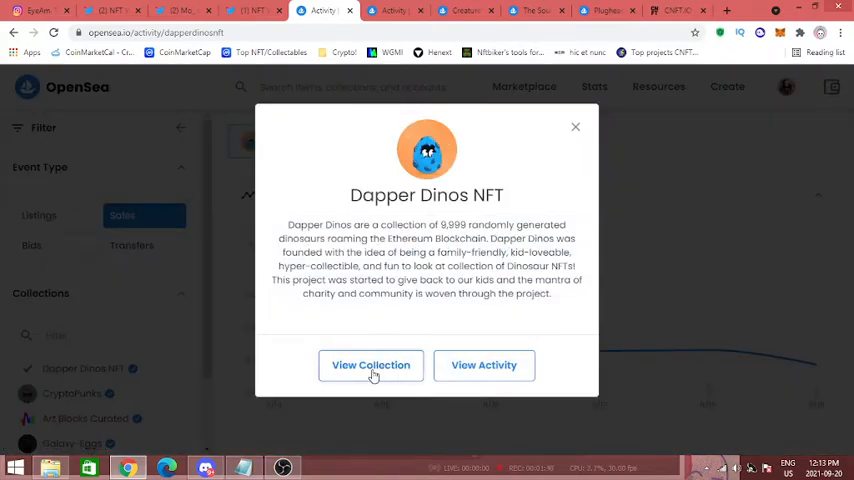
{"action": "left_click", "coordinate": [371, 365]}
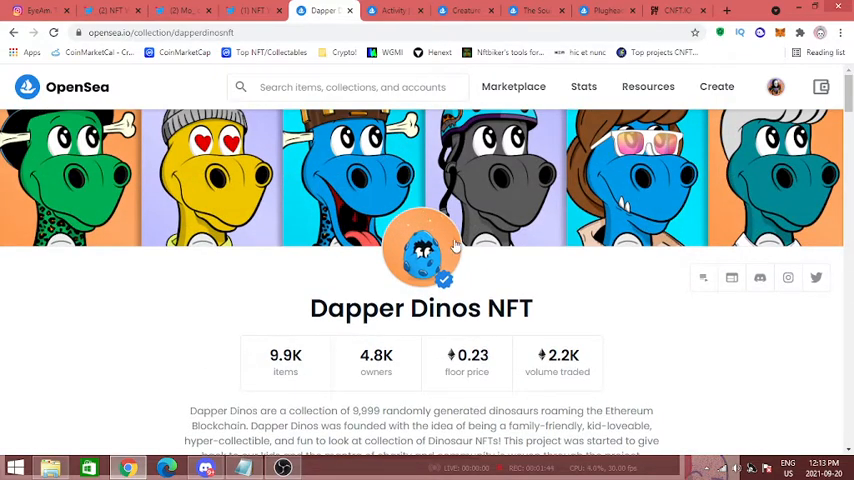
{"action": "scroll", "scroll_direction": "down", "scroll_amount": 3}
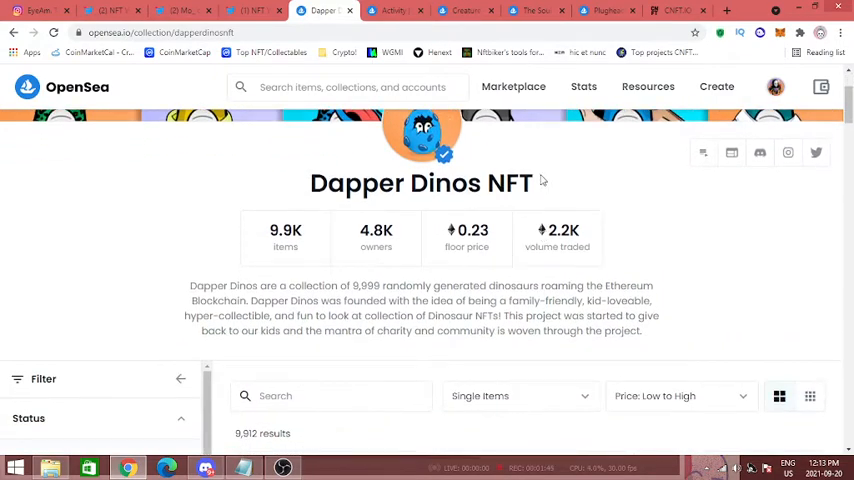
{"action": "triple_click", "coordinate": [421, 183]}
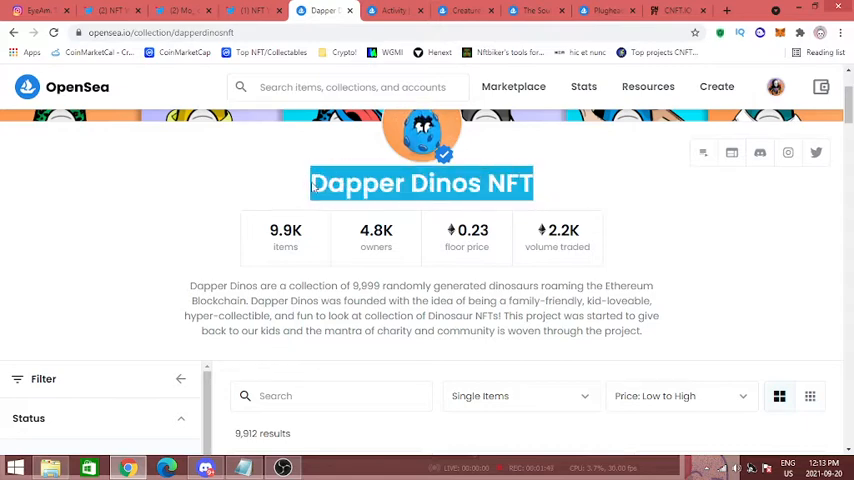
{"action": "scroll", "scroll_direction": "down", "scroll_amount": 3}
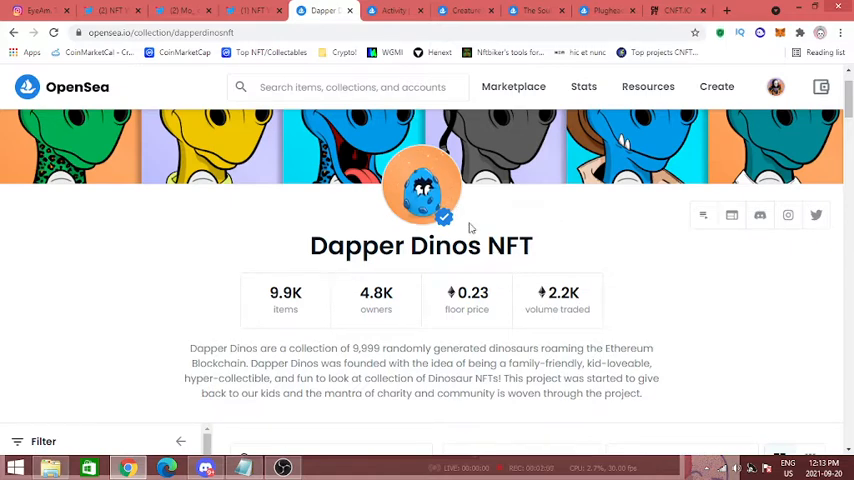
{"action": "scroll", "scroll_direction": "down", "scroll_amount": 3}
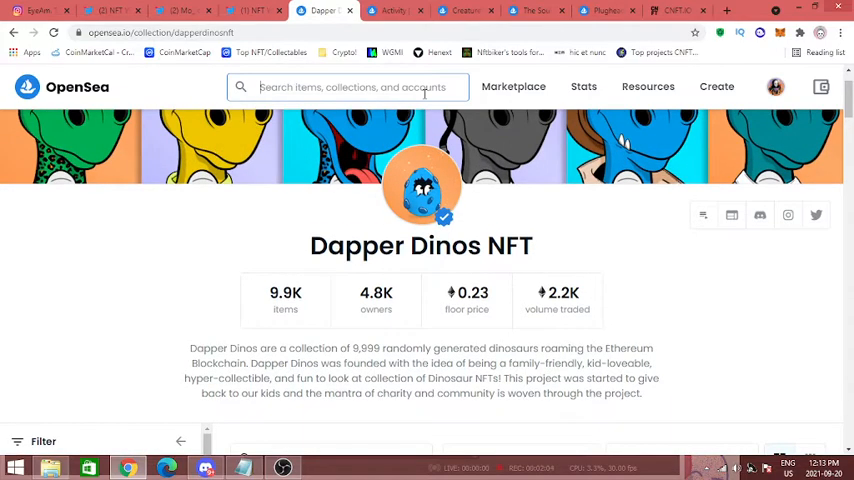
Search 'vee' to view VeeFriends (14.15 floor), then browse Dapper Dinos listings again
{"action": "type", "text": "vee"}
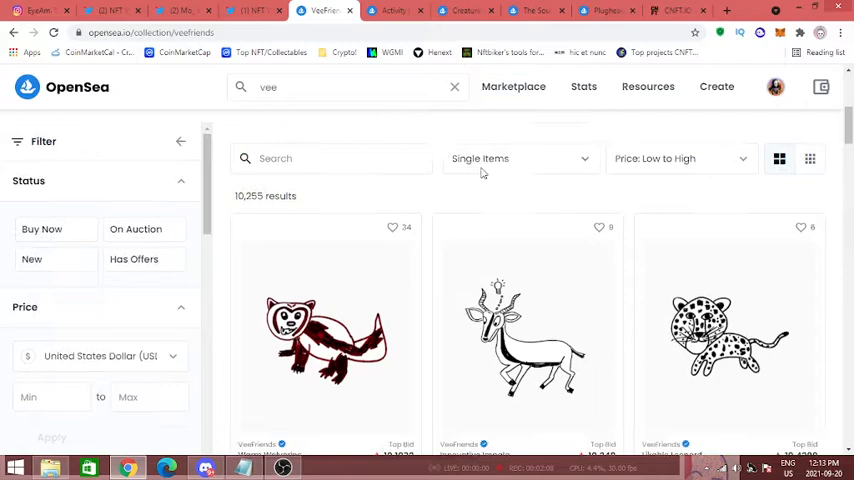
{"action": "scroll", "scroll_direction": "down", "scroll_amount": 3}
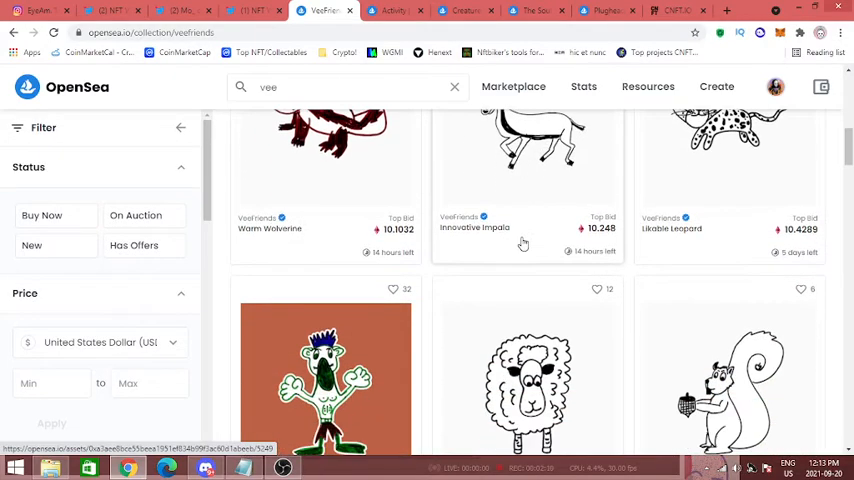
{"action": "scroll", "scroll_direction": "down", "scroll_amount": 3}
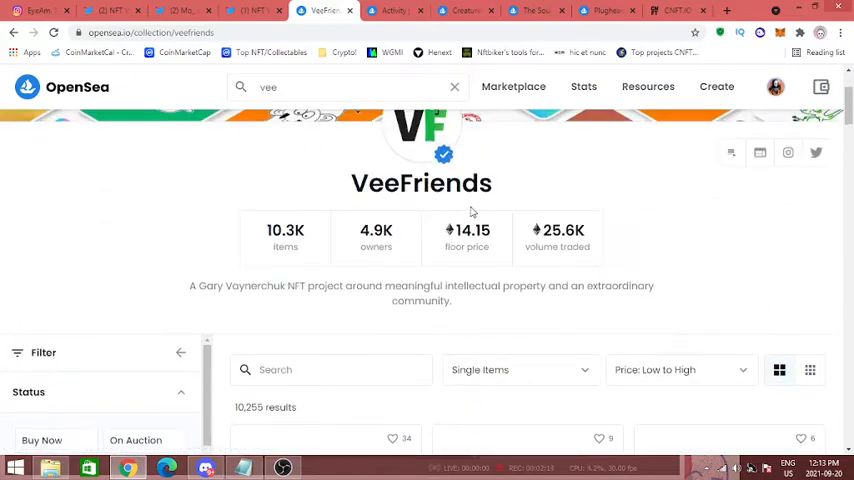
{"action": "scroll", "scroll_direction": "down", "scroll_amount": 3}
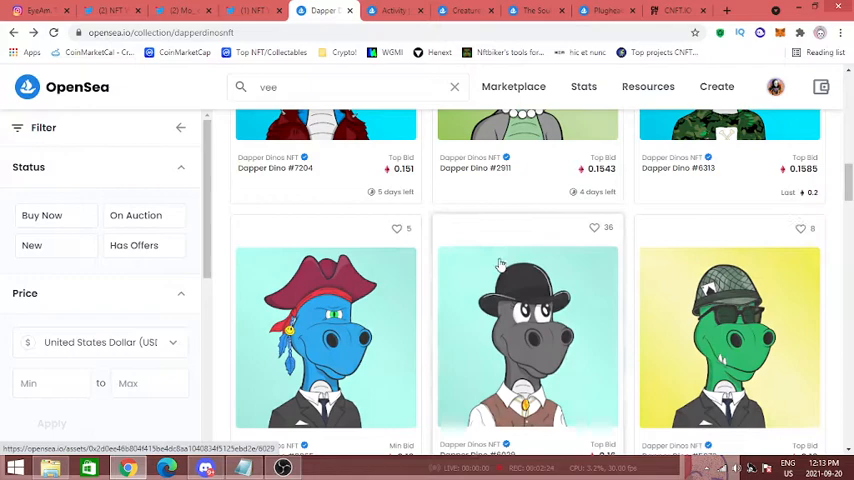
{"action": "scroll", "scroll_direction": "down", "scroll_amount": 3}
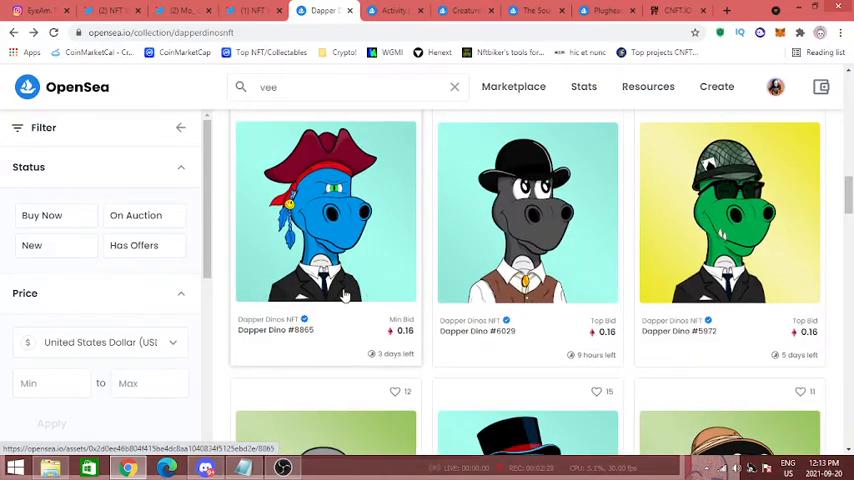
{"action": "scroll", "scroll_direction": "down", "scroll_amount": 3}
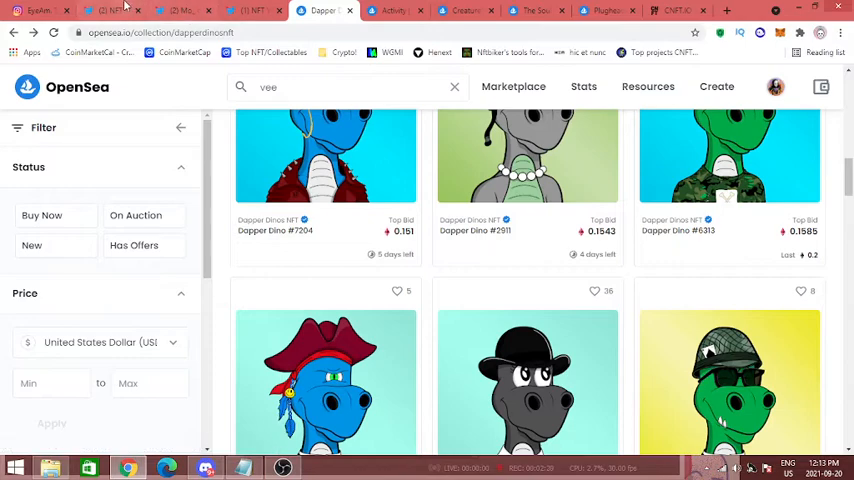
{"action": "left_click", "coordinate": [170, 10]}
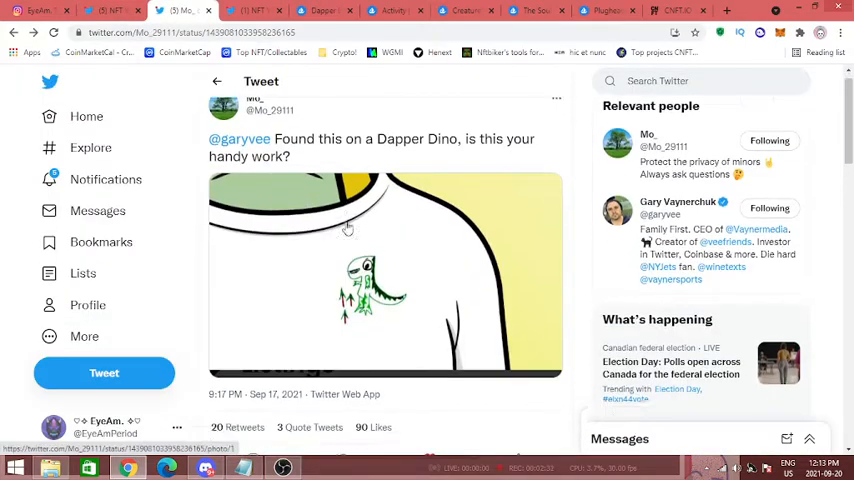
{"action": "scroll", "scroll_direction": "down", "scroll_amount": 3}
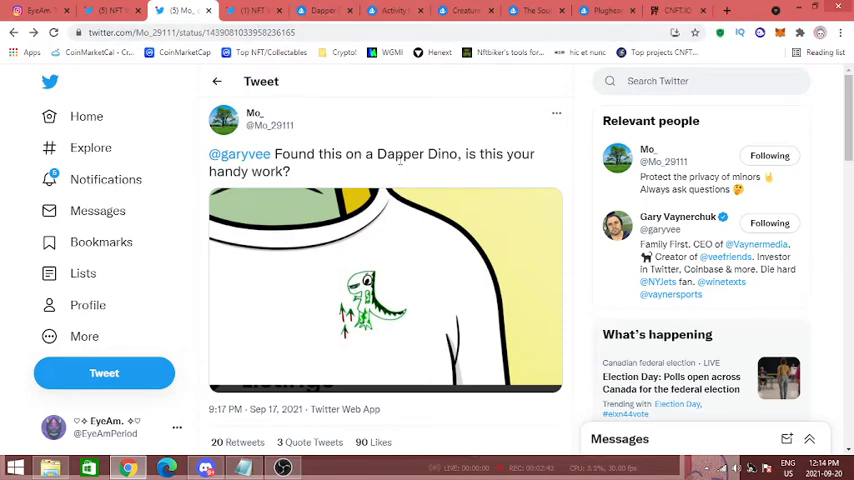
{"action": "mouse_move", "coordinate": [400, 155]}
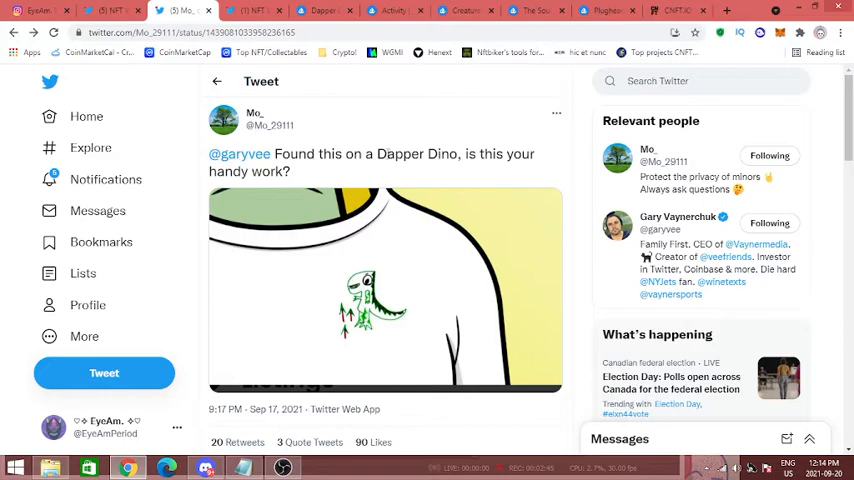
{"action": "scroll", "scroll_direction": "down", "scroll_amount": 3}
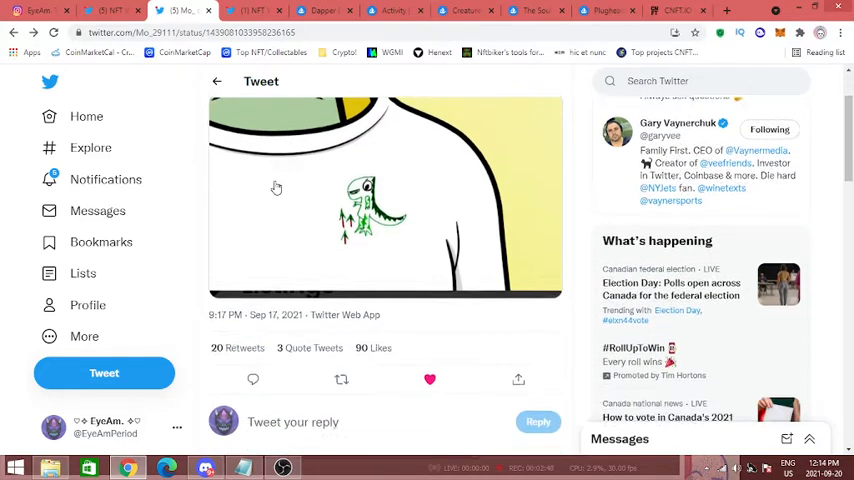
{"action": "scroll", "scroll_direction": "down", "scroll_amount": 3}
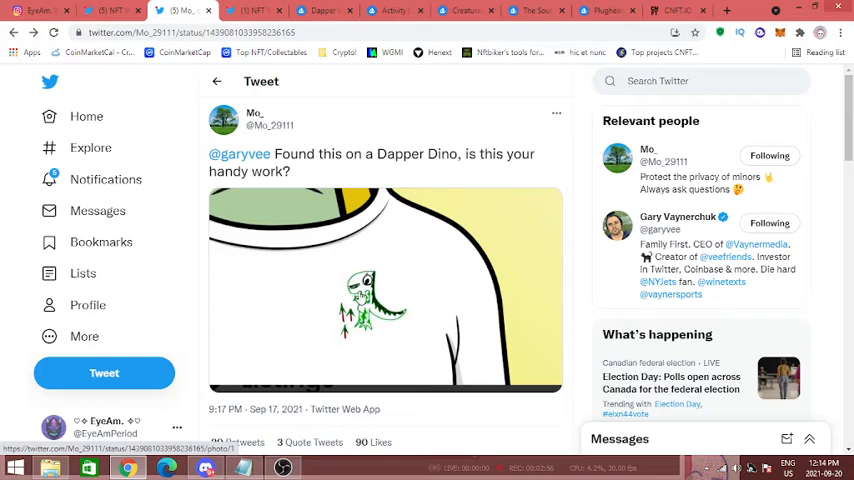
{"action": "scroll", "scroll_direction": "down", "scroll_amount": 3}
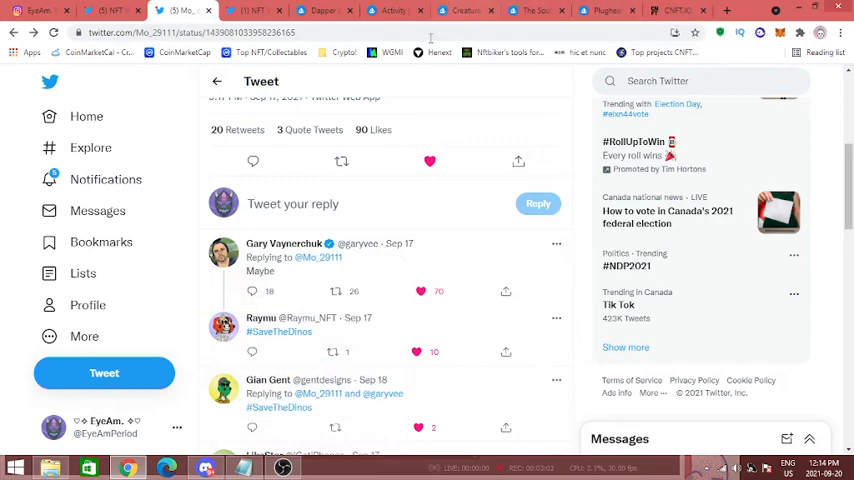
Browse Creature World NFT's stats and listings (10.0K items, 1.4 floor), then close its page
{"action": "left_click", "coordinate": [465, 10]}
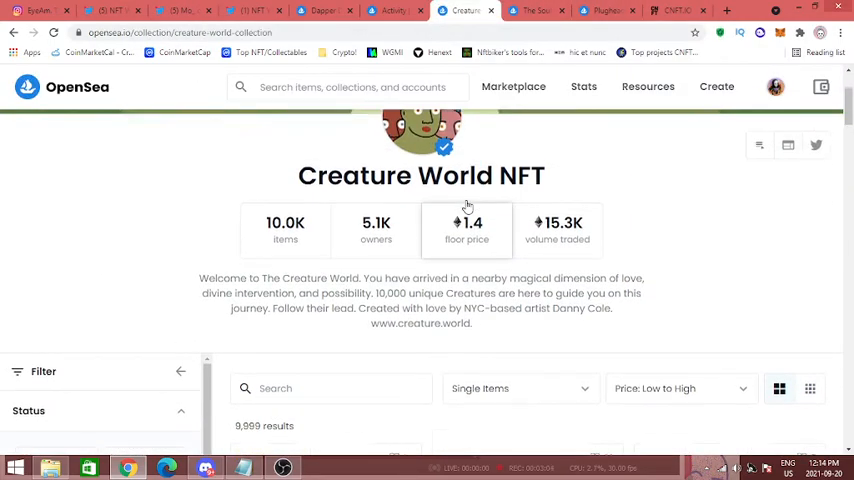
{"action": "scroll", "scroll_direction": "down", "scroll_amount": 3}
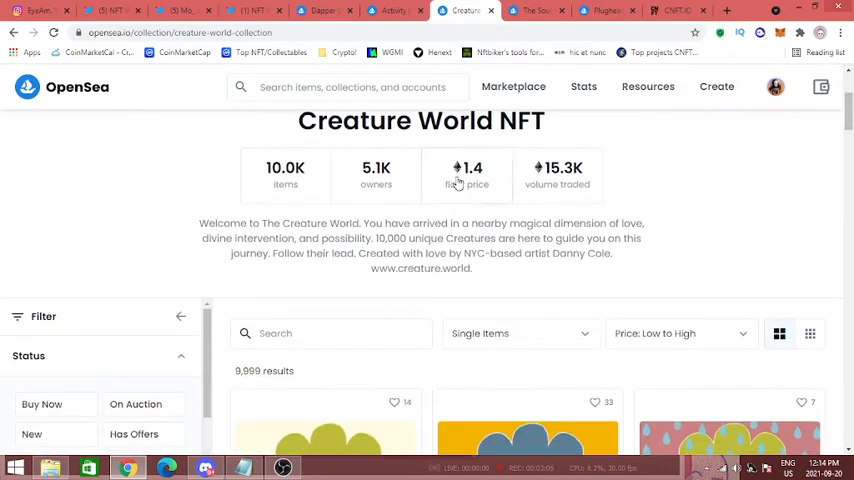
{"action": "scroll", "scroll_direction": "up", "scroll_amount": 3}
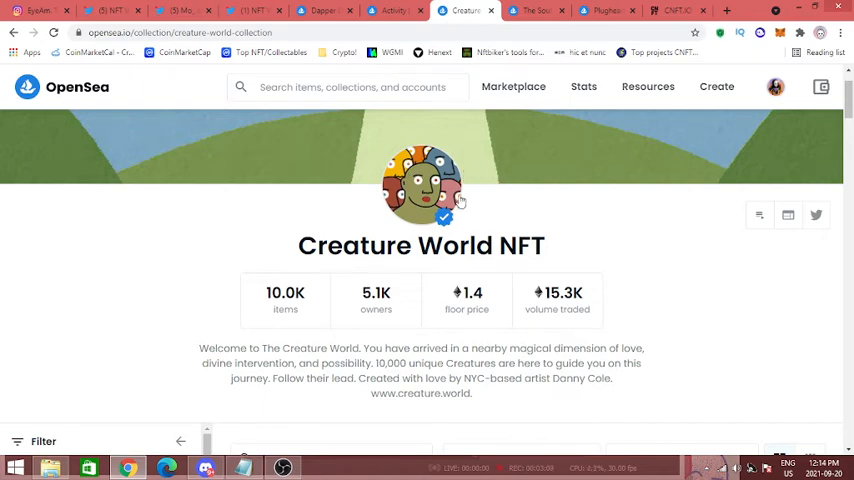
{"action": "scroll", "scroll_direction": "down", "scroll_amount": 3}
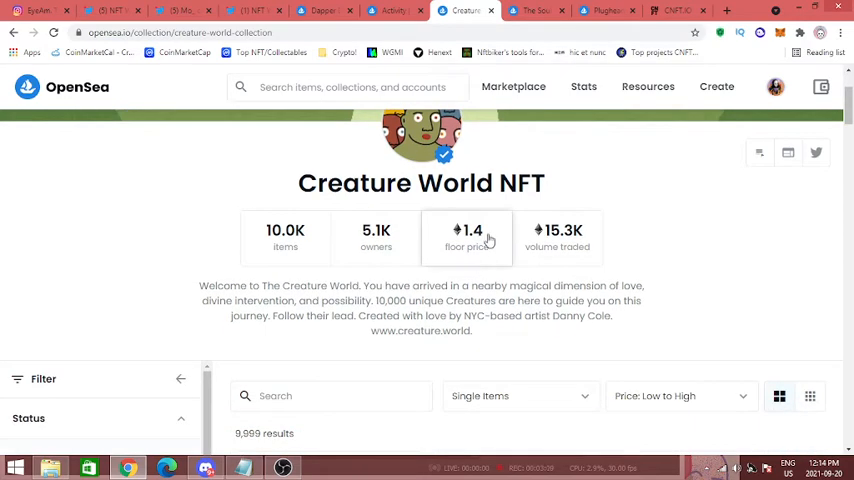
{"action": "mouse_move", "coordinate": [459, 223]}
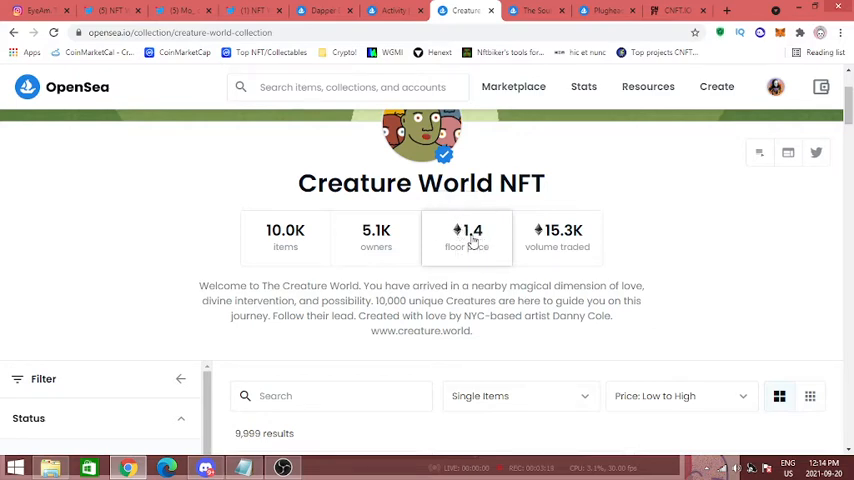
{"action": "mouse_move", "coordinate": [475, 240]}
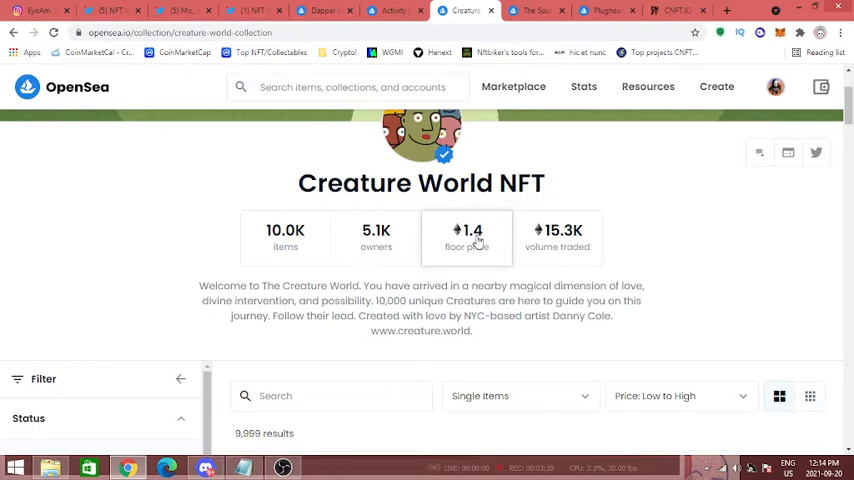
{"action": "scroll", "scroll_direction": "down", "scroll_amount": 3}
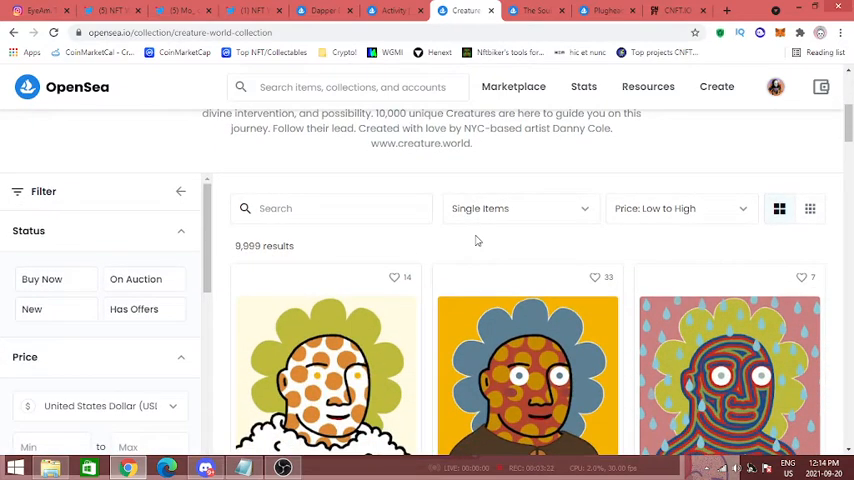
{"action": "scroll", "scroll_direction": "down", "scroll_amount": 3}
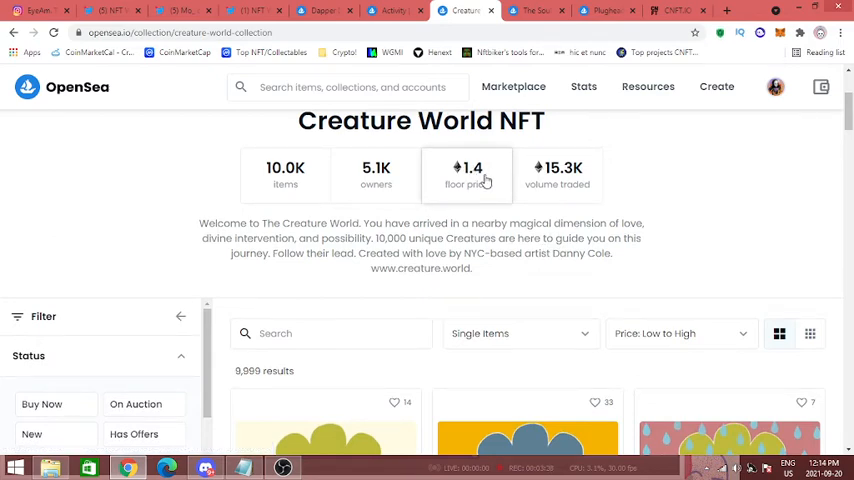
{"action": "mouse_move", "coordinate": [485, 180]}
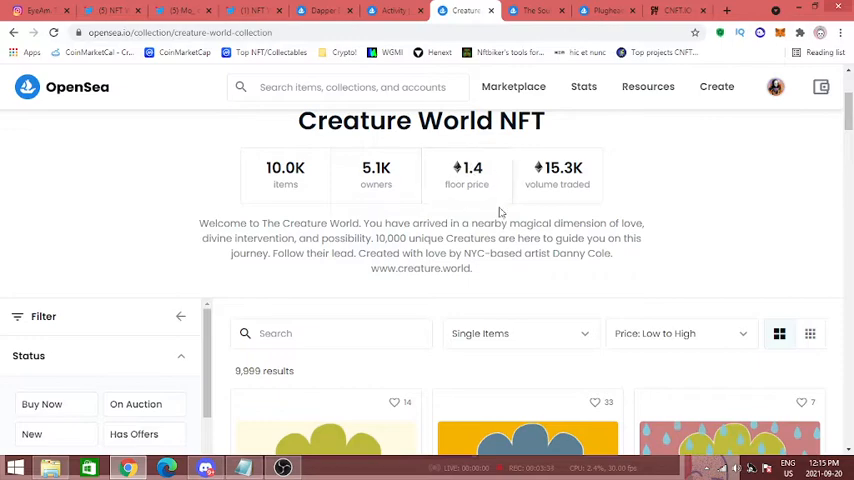
{"action": "scroll", "scroll_direction": "down", "scroll_amount": 3}
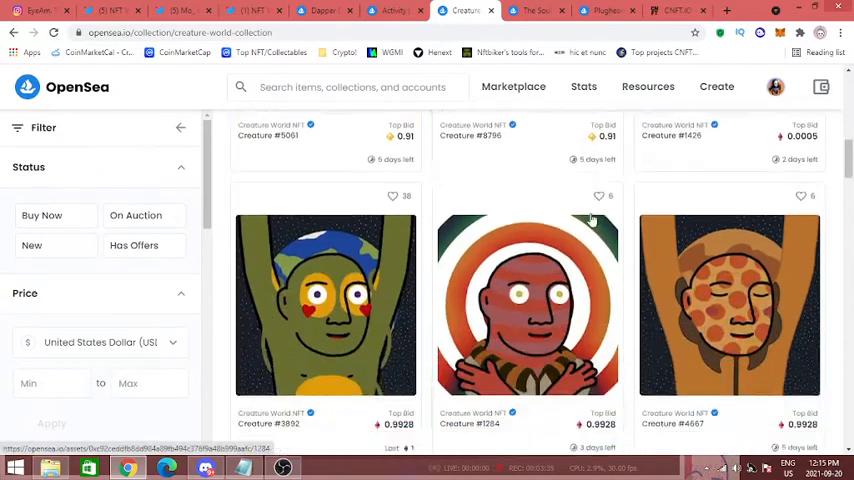
{"action": "scroll", "scroll_direction": "down", "scroll_amount": 3}
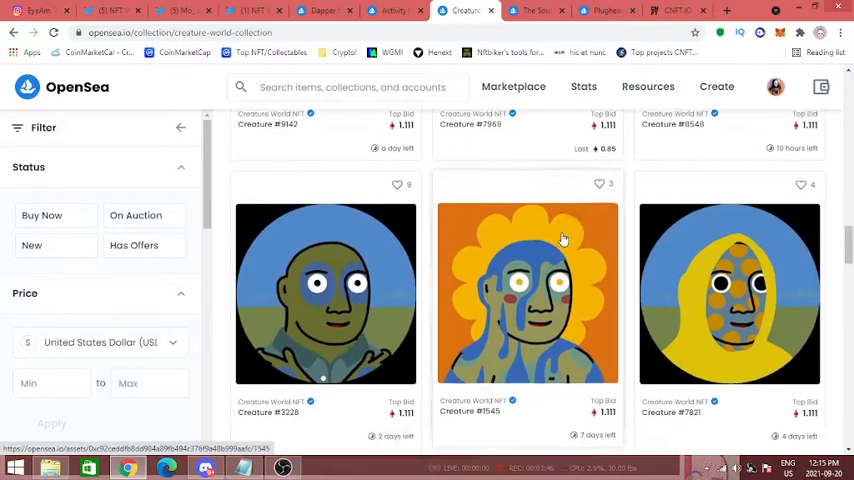
{"action": "scroll", "scroll_direction": "down", "scroll_amount": 3}
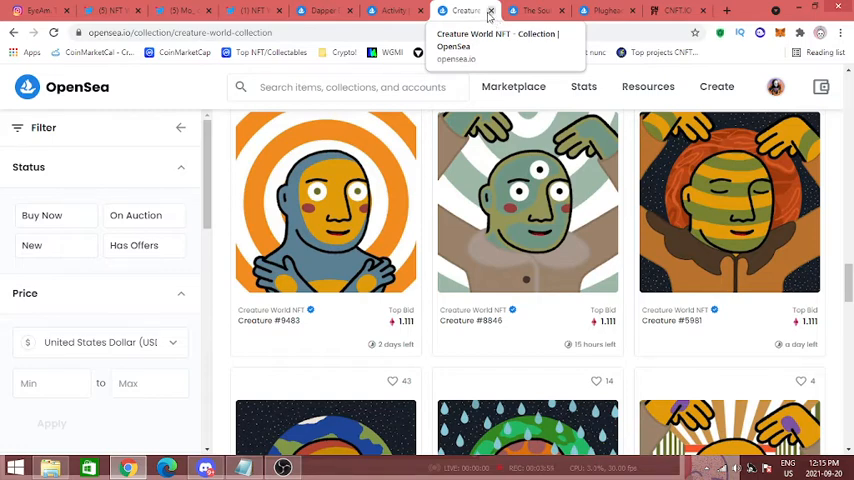
{"action": "scroll", "scroll_direction": "down", "scroll_amount": 3}
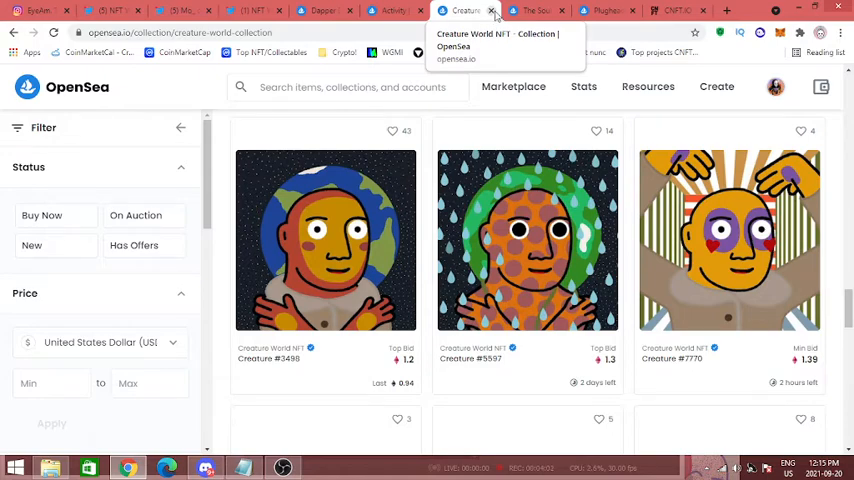
{"action": "left_click", "coordinate": [517, 11]}
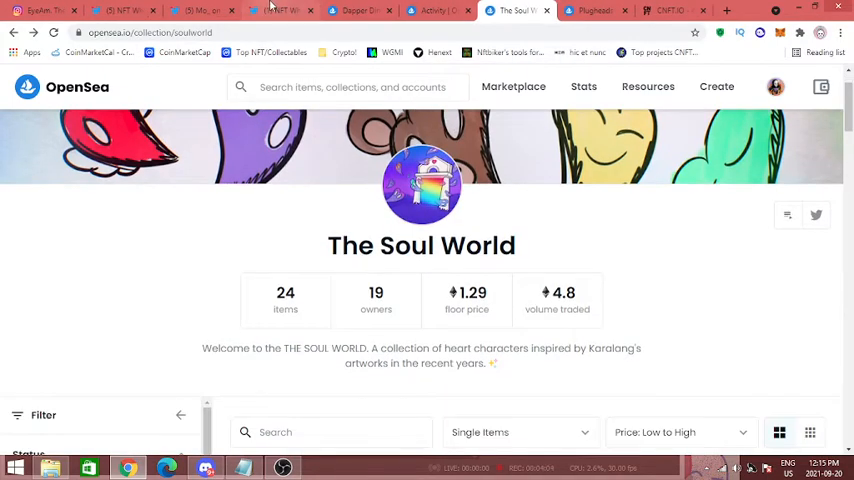
{"action": "left_click", "coordinate": [200, 11]}
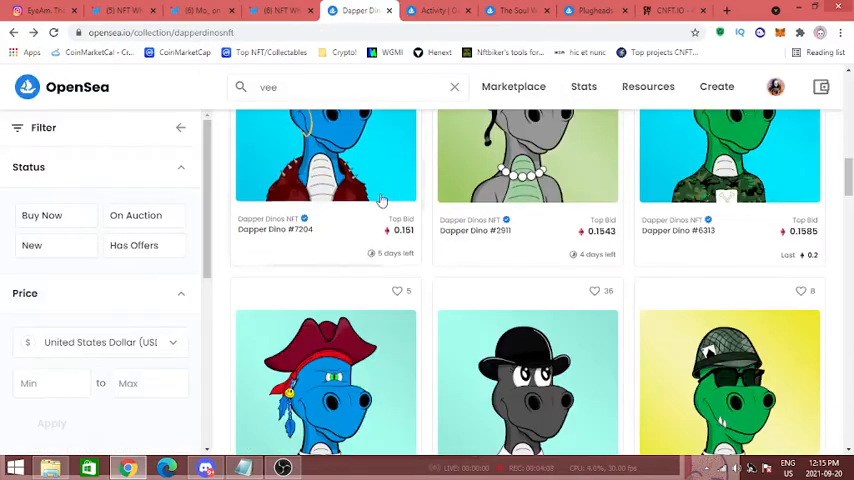
{"action": "left_click", "coordinate": [278, 11]}
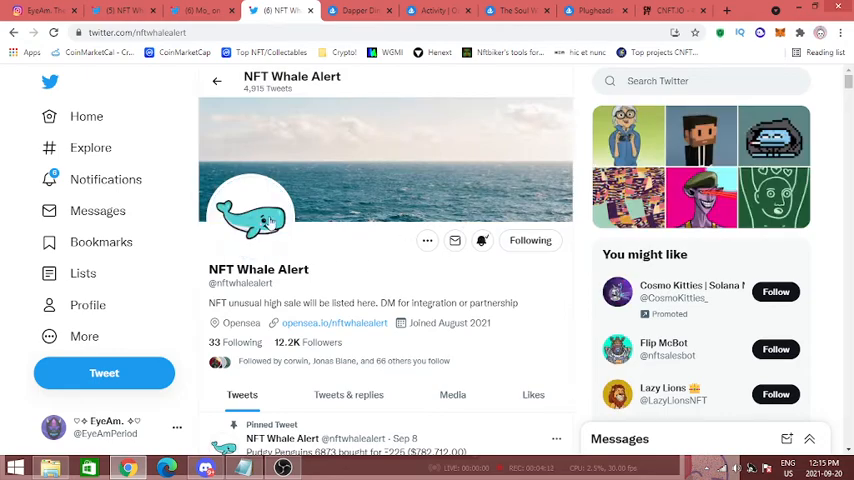
Review NFT Whale Alert's hourly top sales listing Dapper Dinos NFT at 21, then view Bears Deluxe activity
{"action": "scroll", "scroll_direction": "down", "scroll_amount": 3}
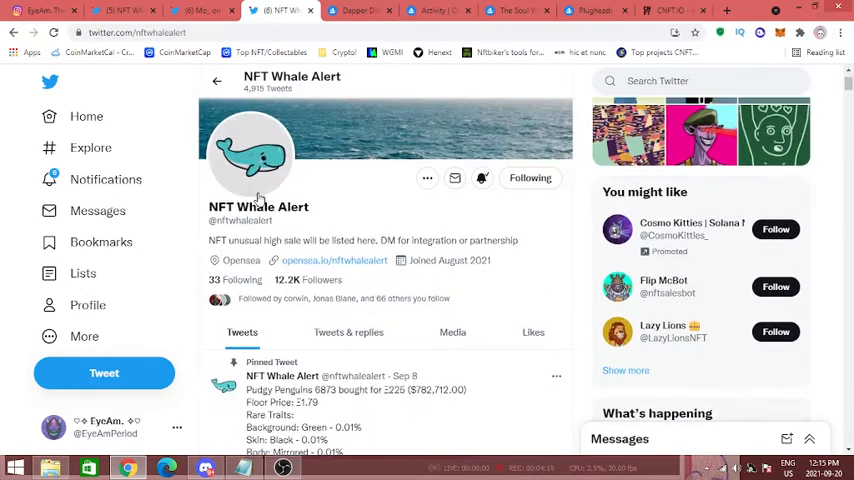
{"action": "scroll", "scroll_direction": "down", "scroll_amount": 3}
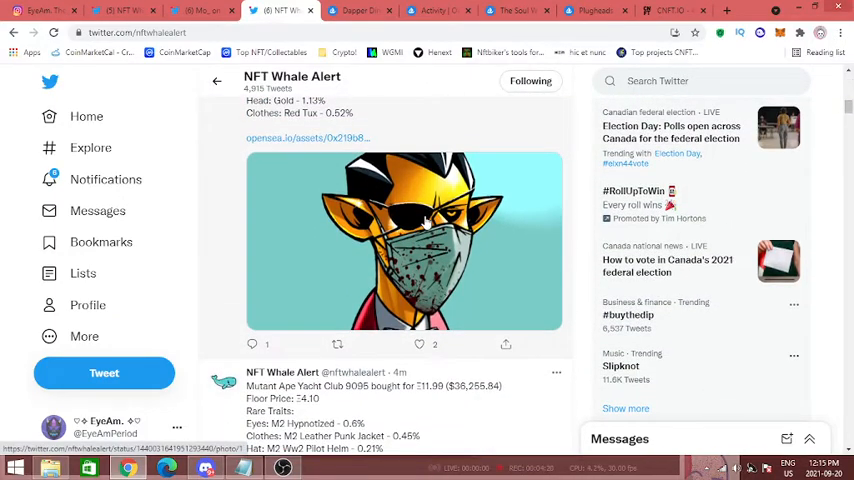
{"action": "scroll", "scroll_direction": "down", "scroll_amount": 3}
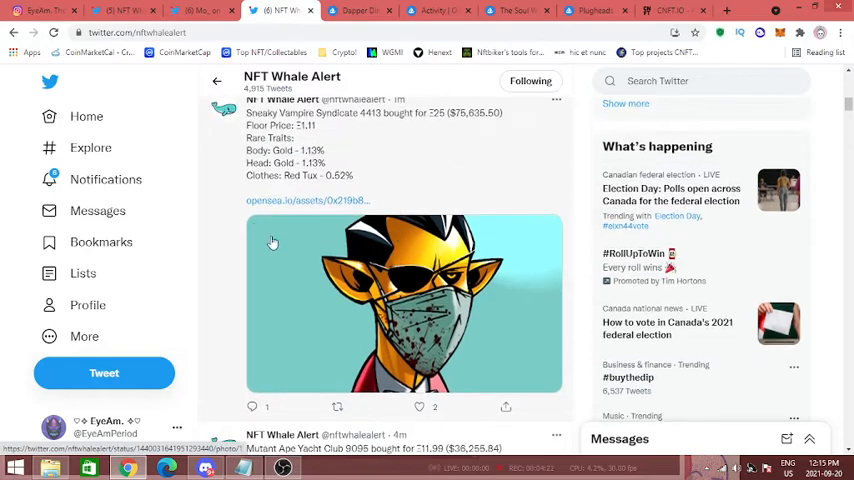
{"action": "scroll", "scroll_direction": "down", "scroll_amount": 3}
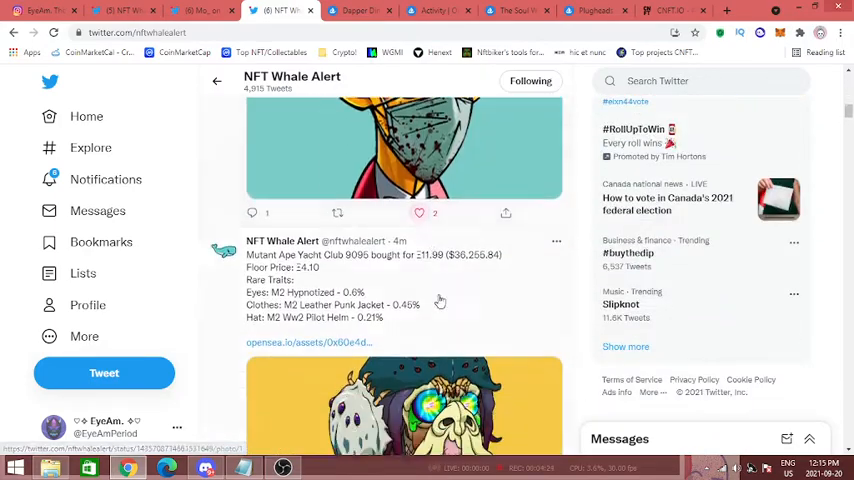
{"action": "scroll", "scroll_direction": "down", "scroll_amount": 3}
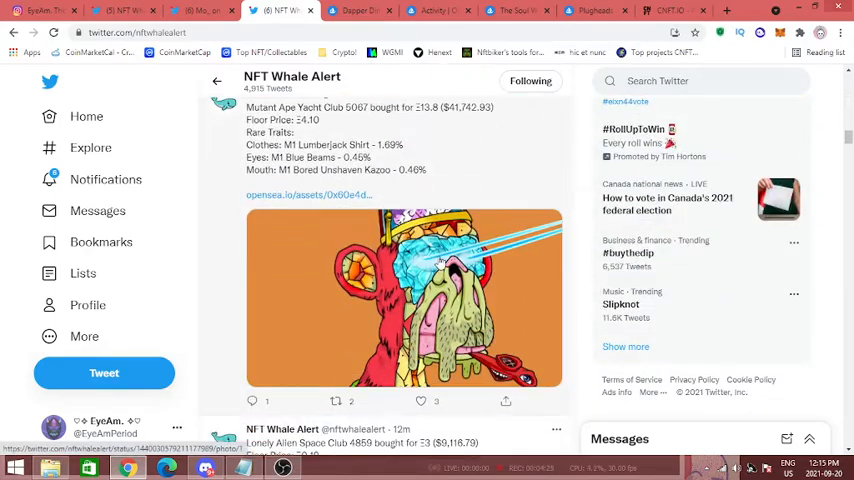
{"action": "scroll", "scroll_direction": "down", "scroll_amount": 3}
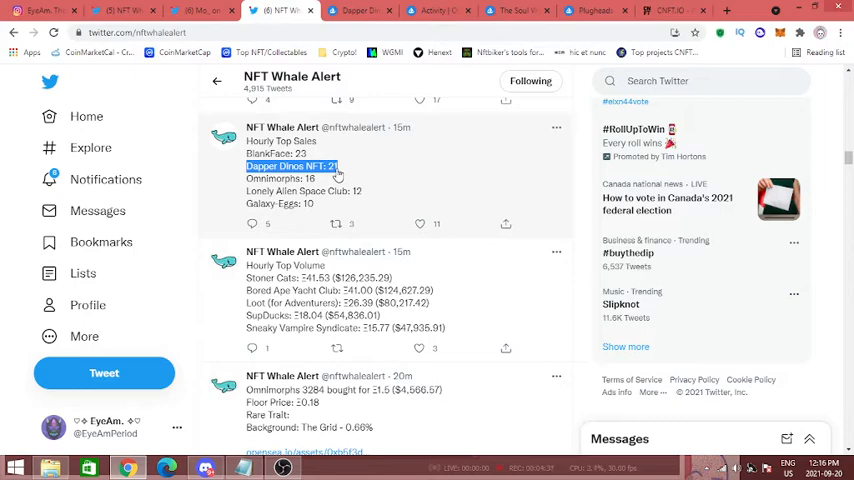
{"action": "mouse_move", "coordinate": [369, 178]}
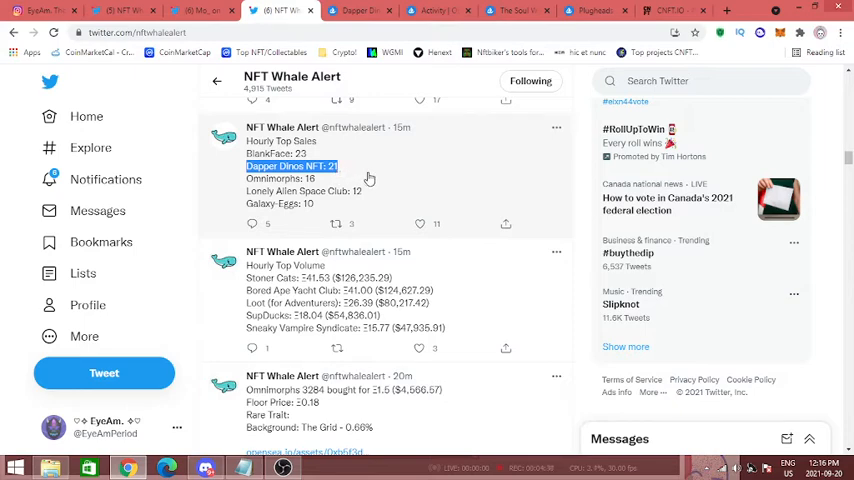
{"action": "mouse_move", "coordinate": [366, 177]}
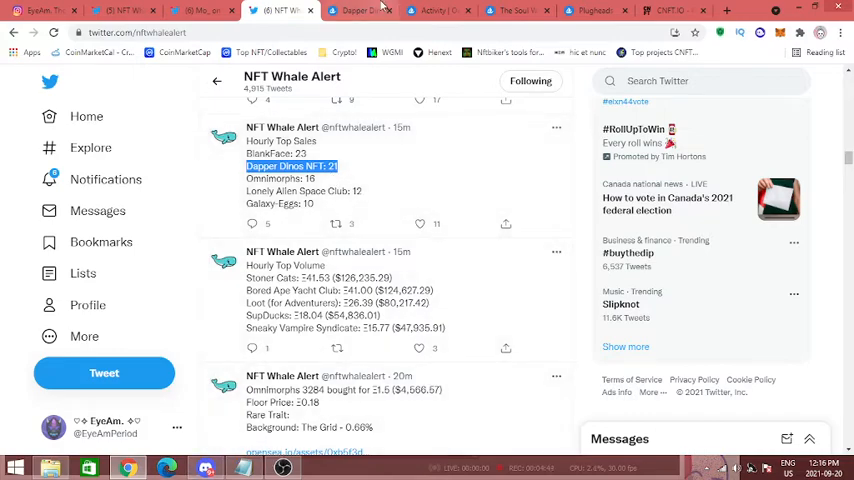
{"action": "left_click", "coordinate": [437, 10]}
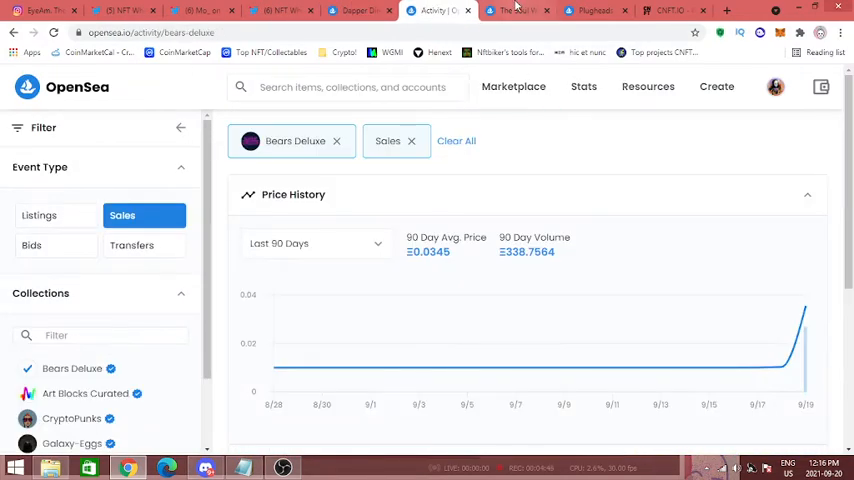
Show the EyeAmPeriod account's collected items, including Dapper Dino #5559, #3769 and Bomb #18832
{"action": "left_click", "coordinate": [358, 10]}
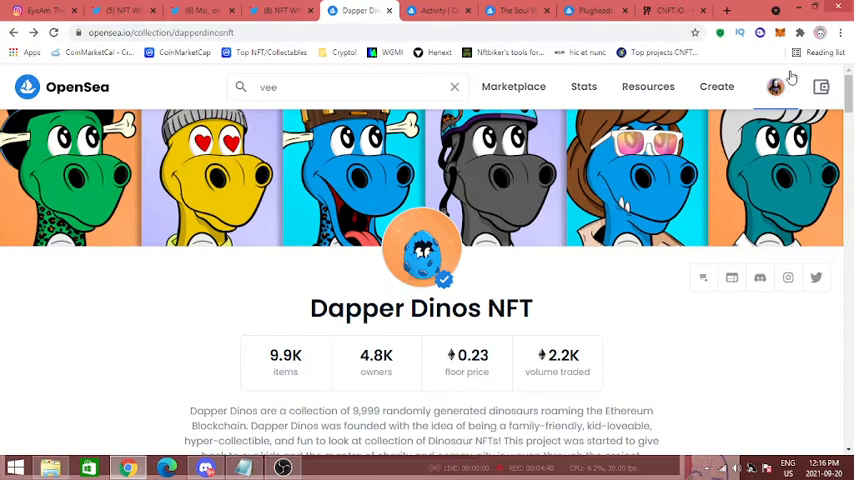
{"action": "left_click", "coordinate": [775, 87]}
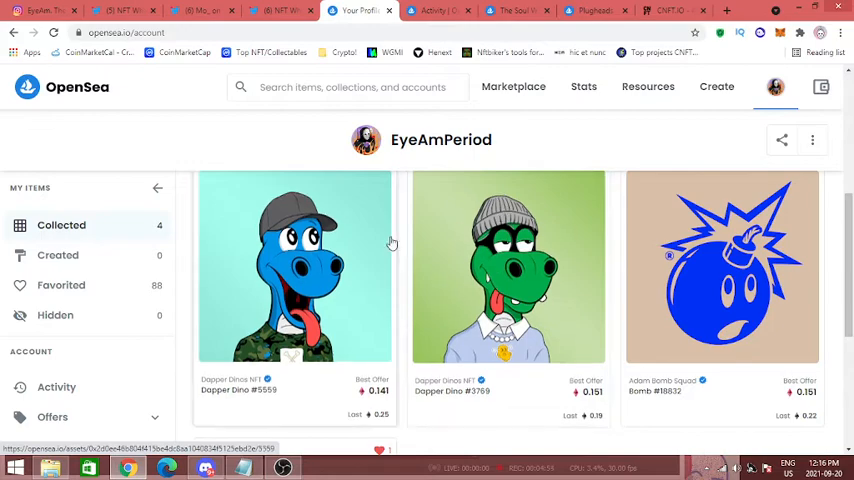
{"action": "mouse_move", "coordinate": [425, 280]}
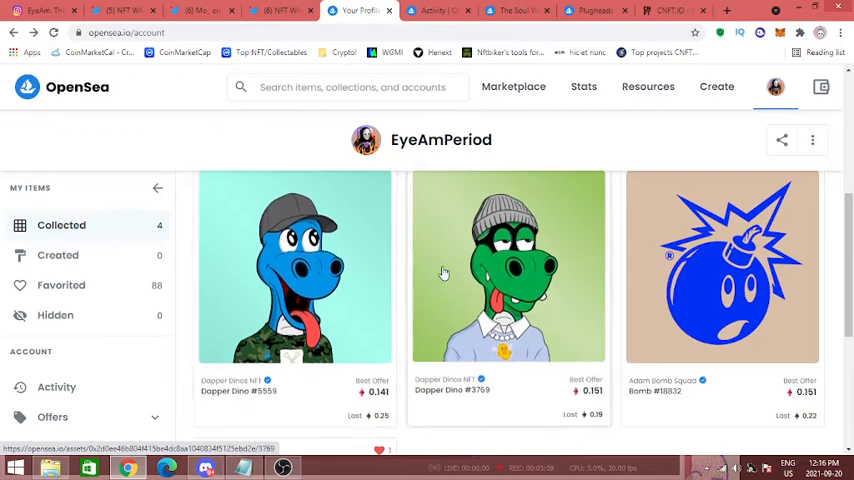
{"action": "mouse_move", "coordinate": [485, 285]}
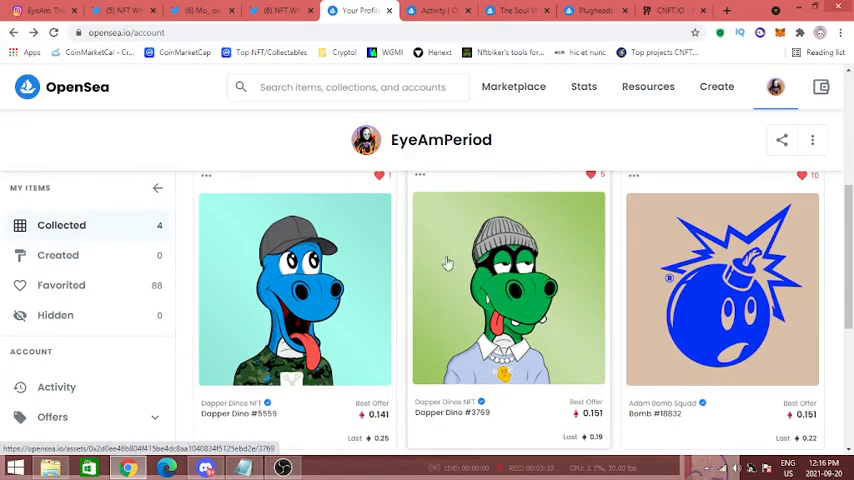
{"action": "mouse_move", "coordinate": [355, 278]}
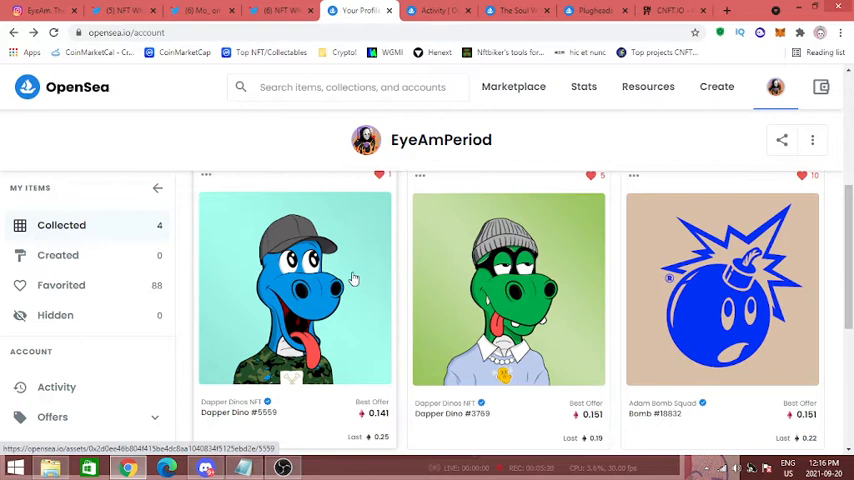
{"action": "mouse_move", "coordinate": [433, 281]}
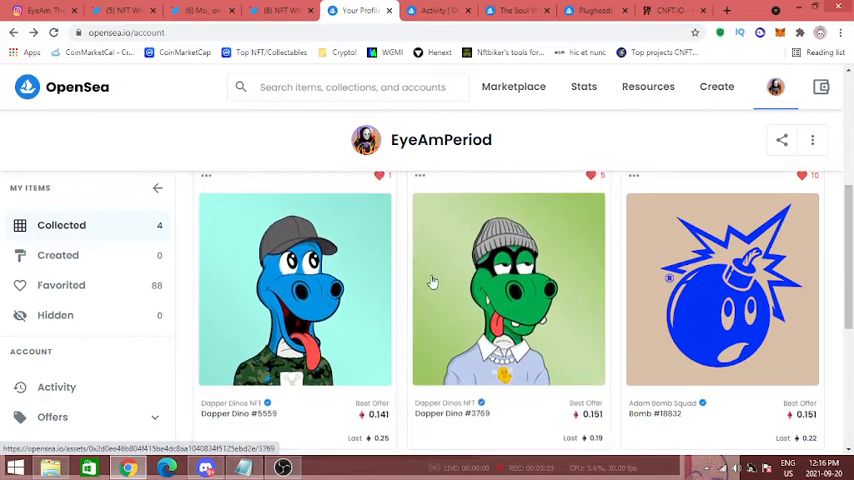
{"action": "mouse_move", "coordinate": [392, 291]}
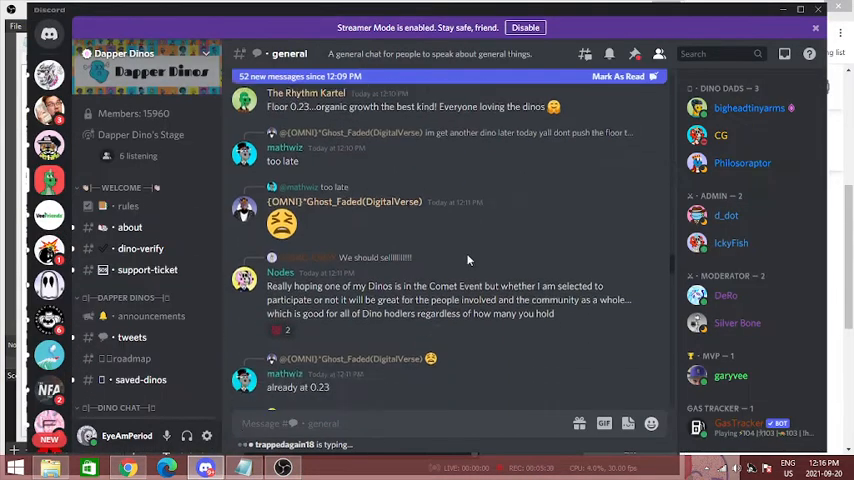
Scroll the Dapper Dinos #general chat discussing floor price and organic growth
{"action": "scroll", "scroll_direction": "down", "scroll_amount": 3}
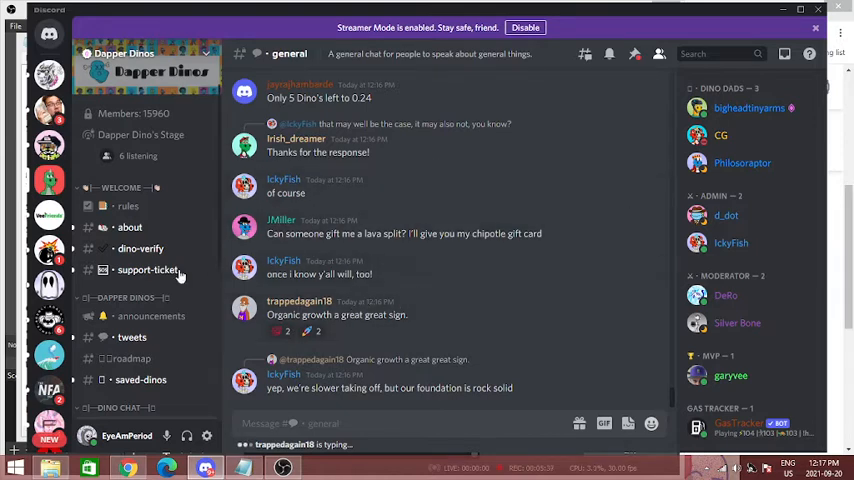
{"action": "mouse_move", "coordinate": [333, 192]}
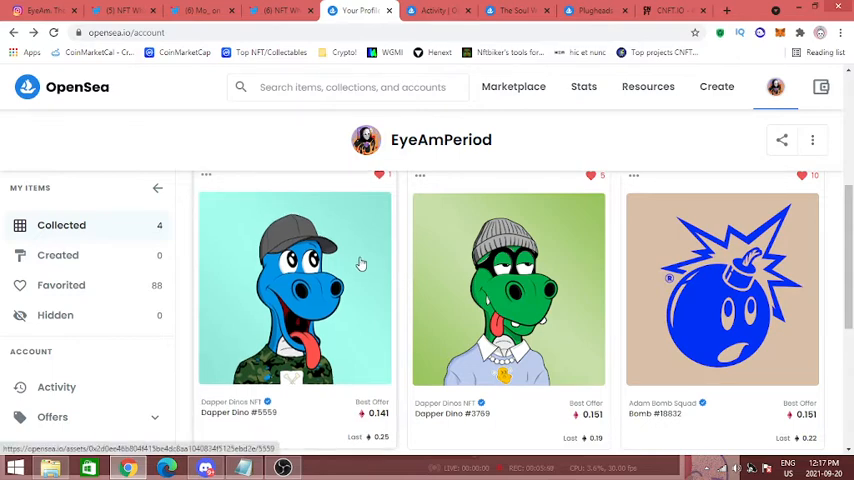
Scroll through the Bears Deluxe collection page listing 6.9K items at a 0.05 floor
{"action": "scroll", "scroll_direction": "down", "scroll_amount": 3}
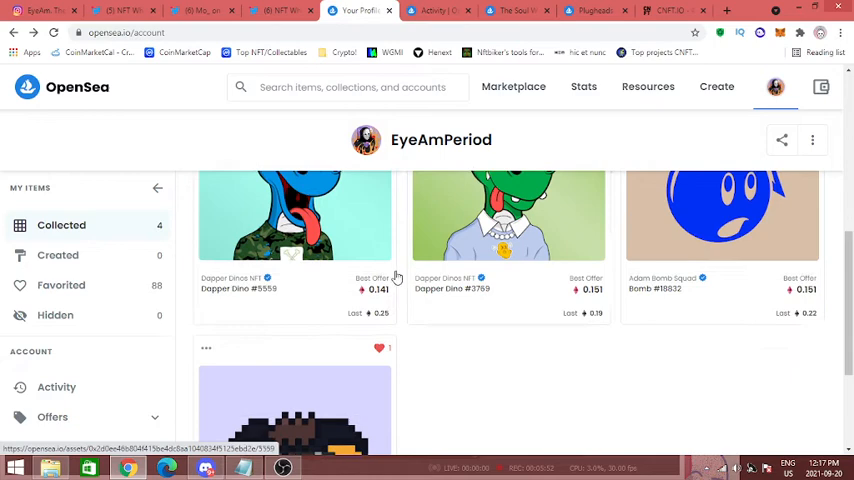
{"action": "scroll", "scroll_direction": "down", "scroll_amount": 3}
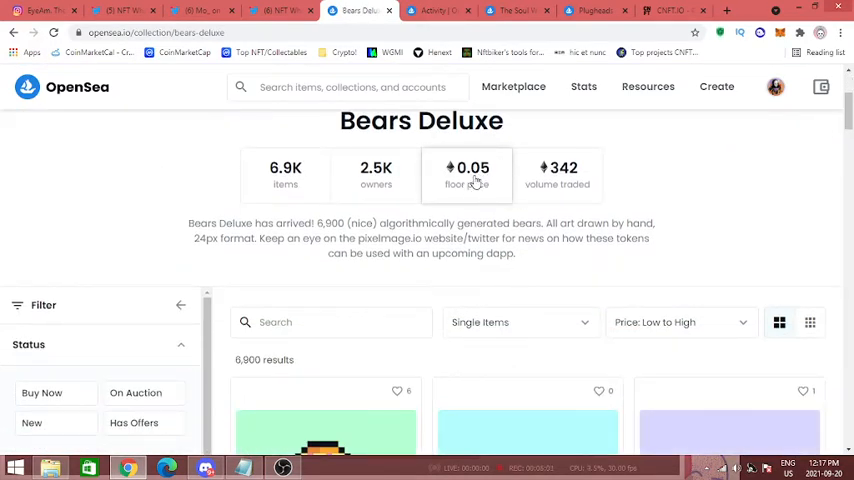
{"action": "scroll", "scroll_direction": "down", "scroll_amount": 3}
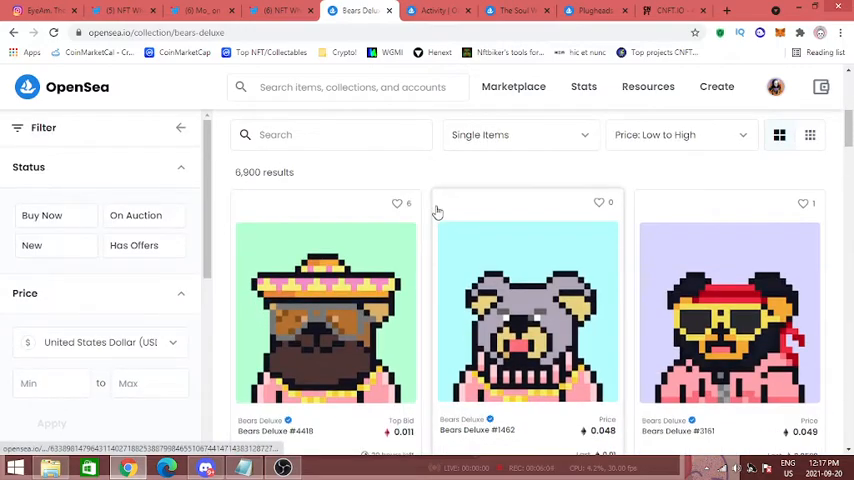
{"action": "scroll", "scroll_direction": "down", "scroll_amount": 3}
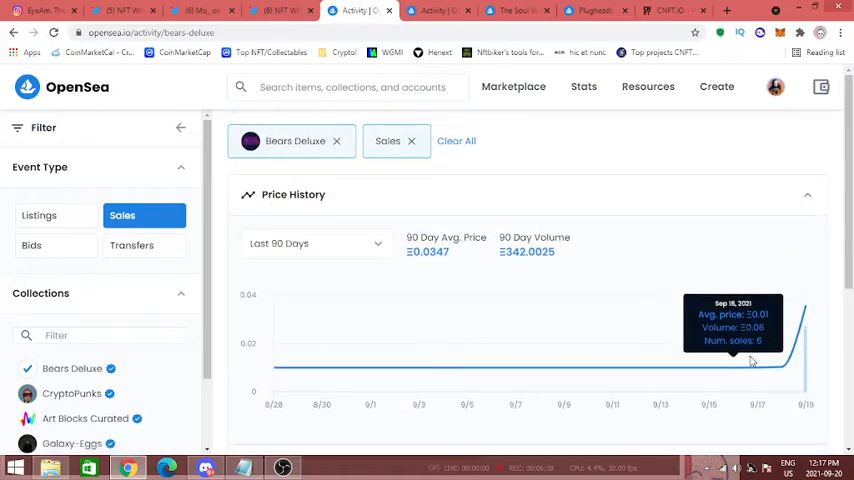
{"action": "scroll", "scroll_direction": "down", "scroll_amount": 3}
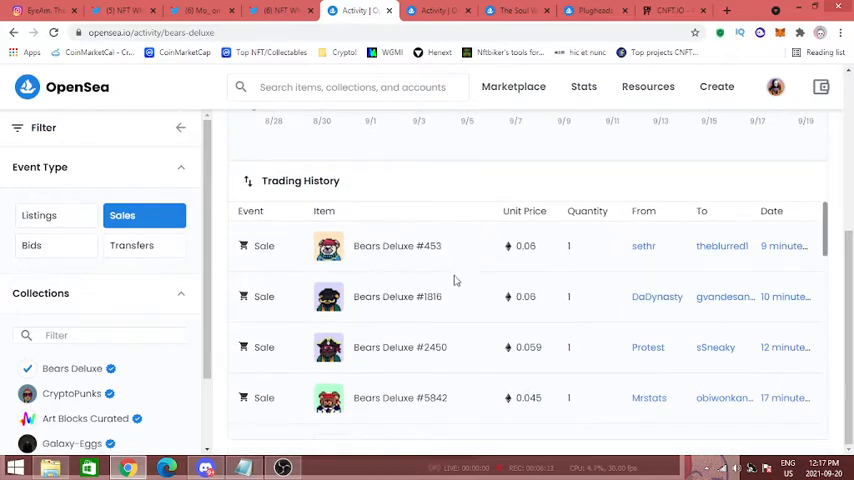
{"action": "left_click", "coordinate": [14, 33]}
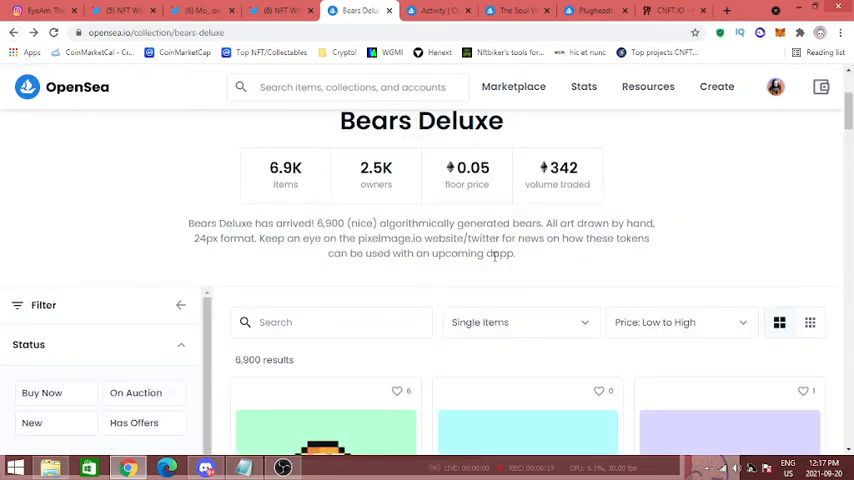
{"action": "scroll", "scroll_direction": "down", "scroll_amount": 3}
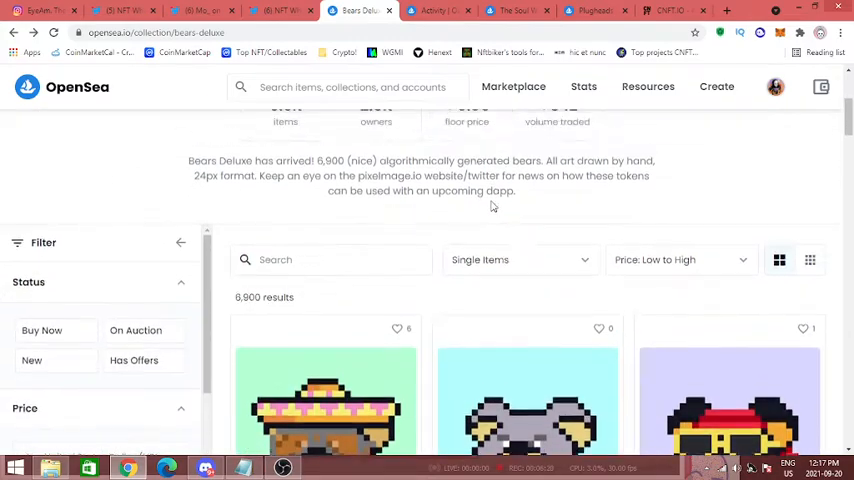
{"action": "scroll", "scroll_direction": "down", "scroll_amount": 3}
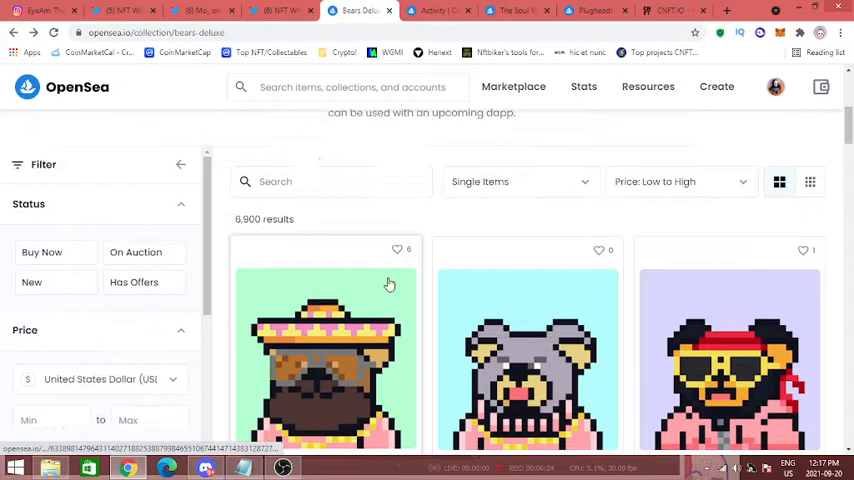
{"action": "scroll", "scroll_direction": "up", "scroll_amount": 3}
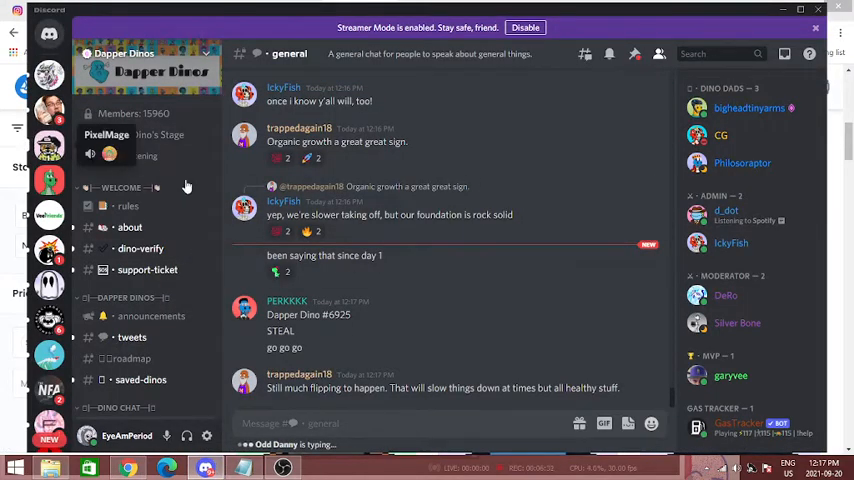
{"action": "left_click", "coordinate": [49, 145]}
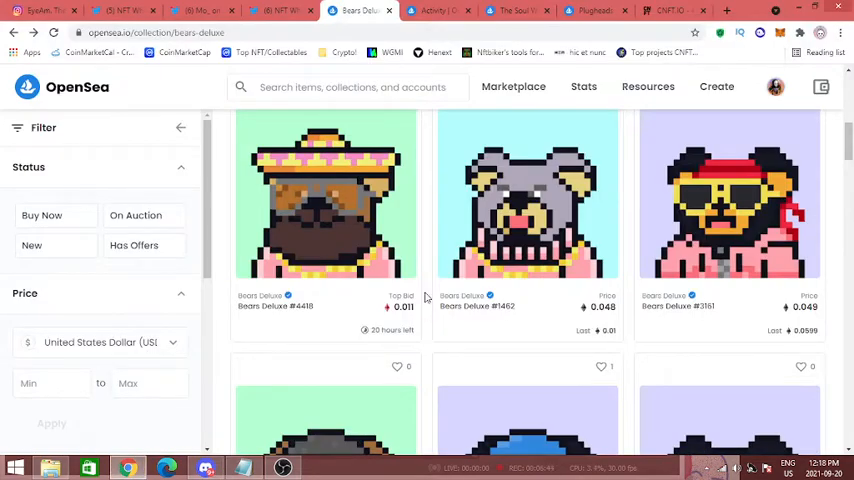
{"action": "scroll", "scroll_direction": "down", "scroll_amount": 3}
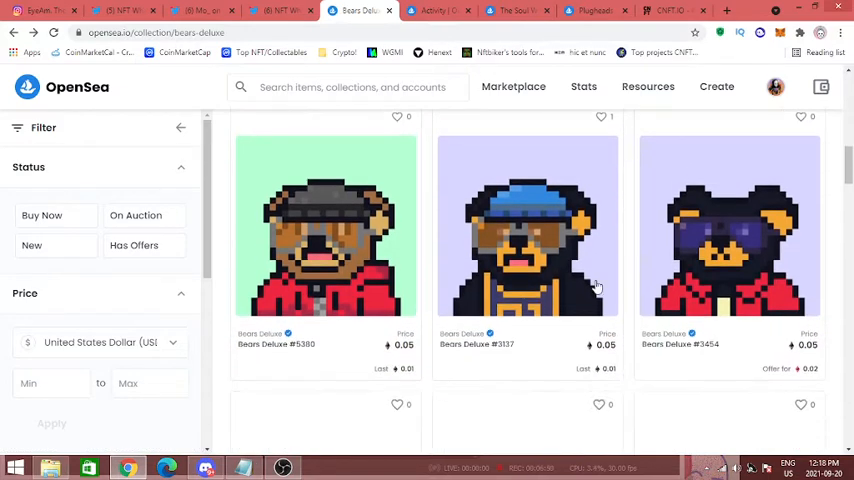
{"action": "scroll", "scroll_direction": "down", "scroll_amount": 3}
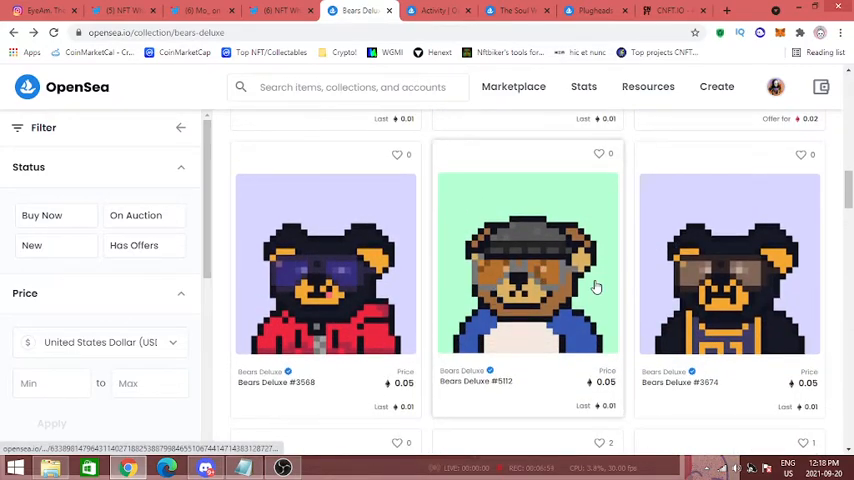
{"action": "scroll", "scroll_direction": "down", "scroll_amount": 3}
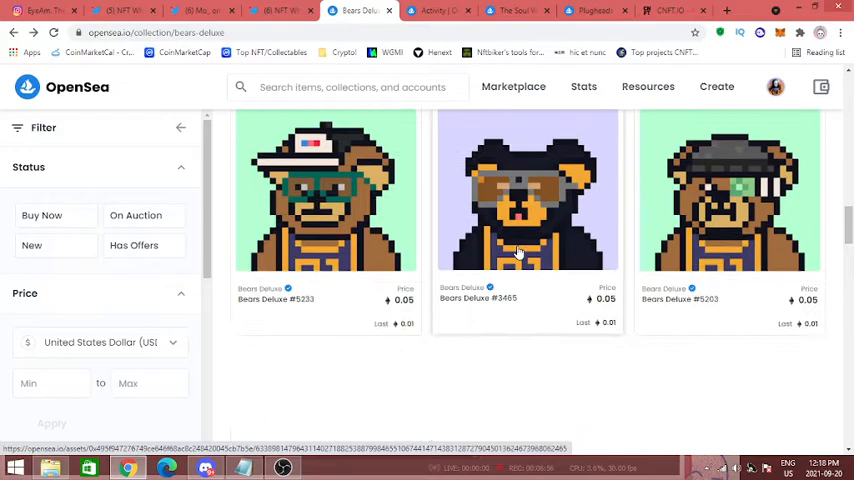
{"action": "scroll", "scroll_direction": "down", "scroll_amount": 3}
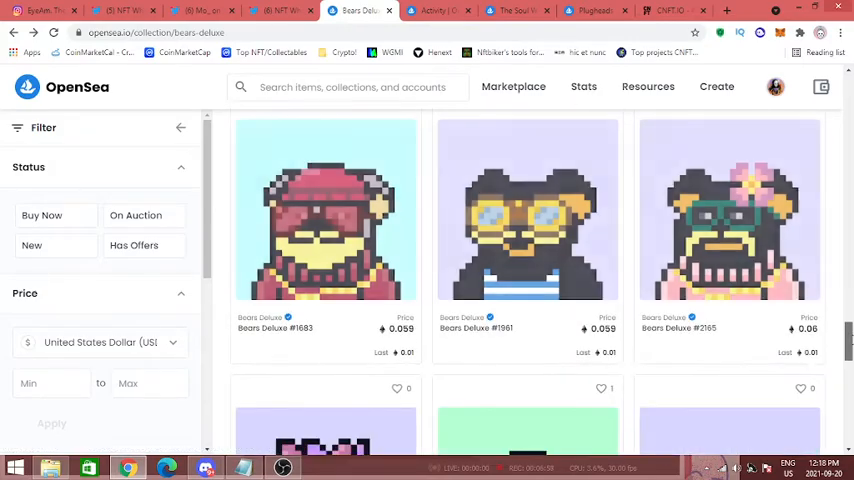
{"action": "scroll", "scroll_direction": "down", "scroll_amount": 3}
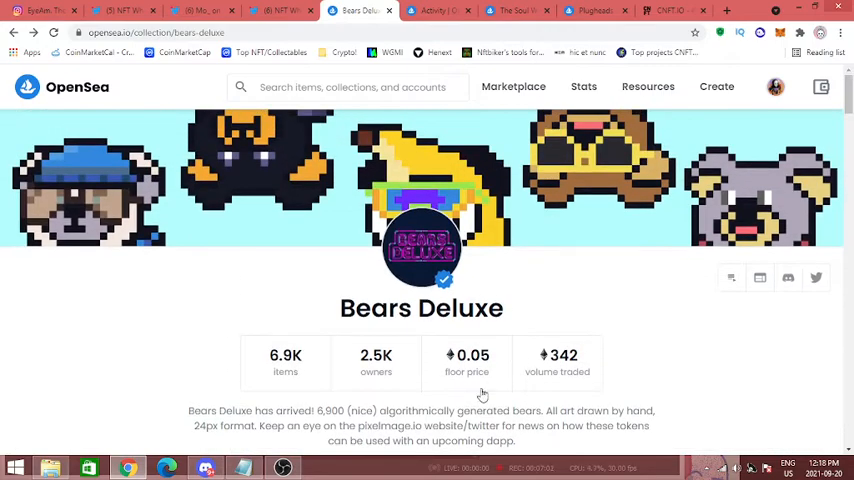
{"action": "scroll", "scroll_direction": "down", "scroll_amount": 3}
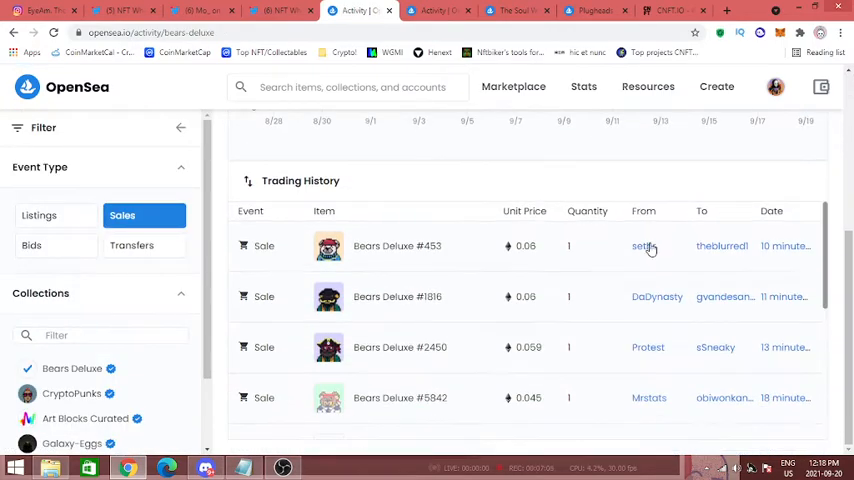
{"action": "mouse_move", "coordinate": [787, 350]}
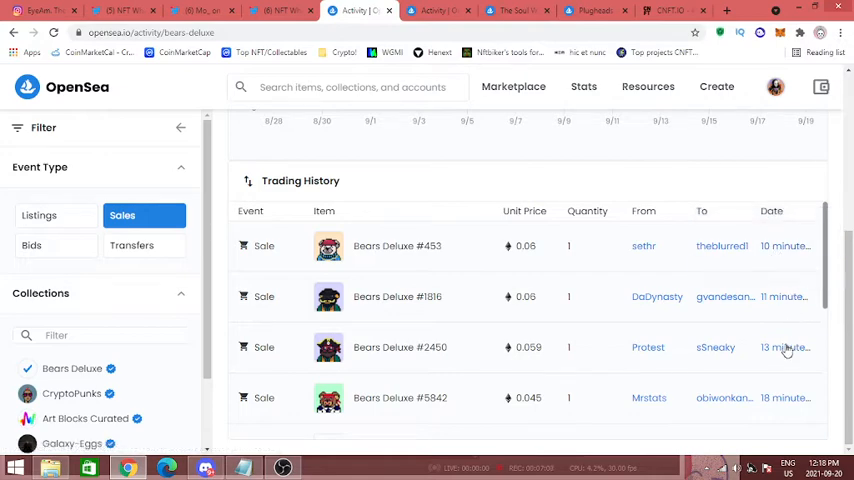
Scroll the Bears Deluxe trading history to its 90-day price chart
{"action": "scroll", "scroll_direction": "down", "scroll_amount": 3}
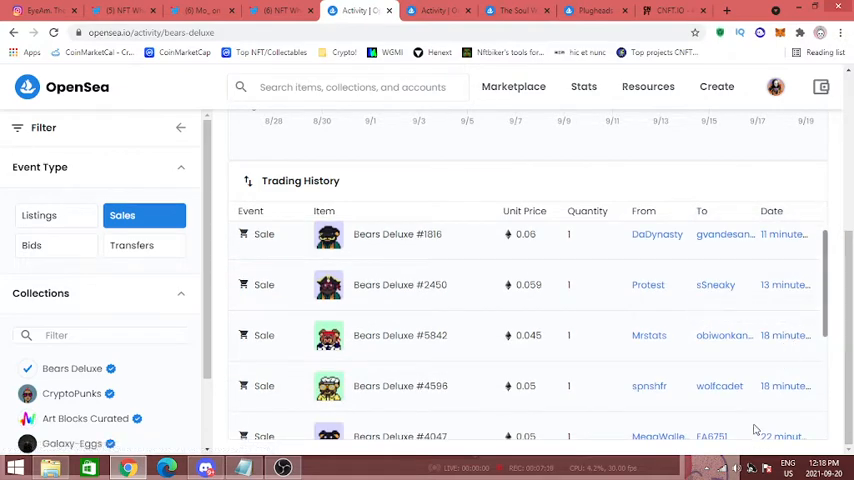
{"action": "scroll", "scroll_direction": "down", "scroll_amount": 3}
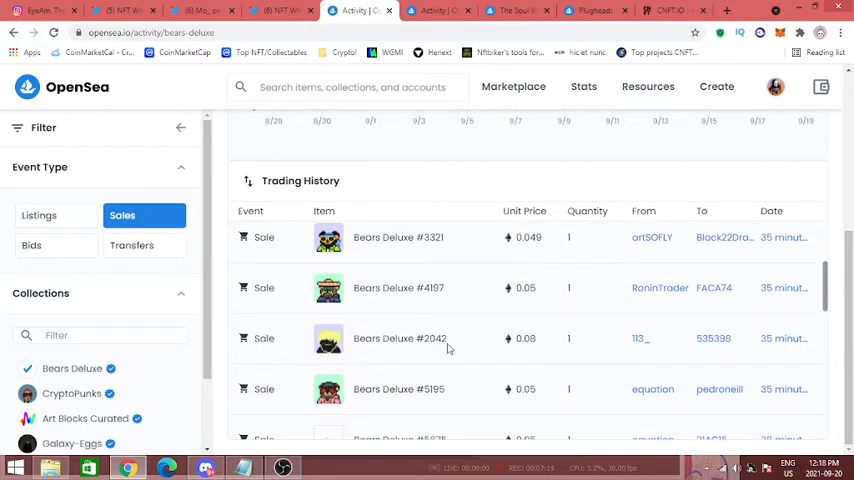
{"action": "scroll", "scroll_direction": "down", "scroll_amount": 3}
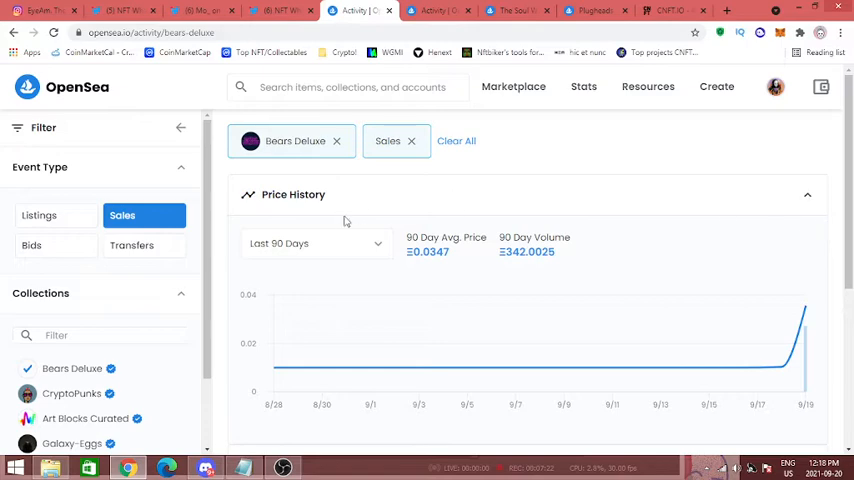
Open My Profile in another tab from the account menu, then start a search
{"action": "left_click", "coordinate": [775, 86]}
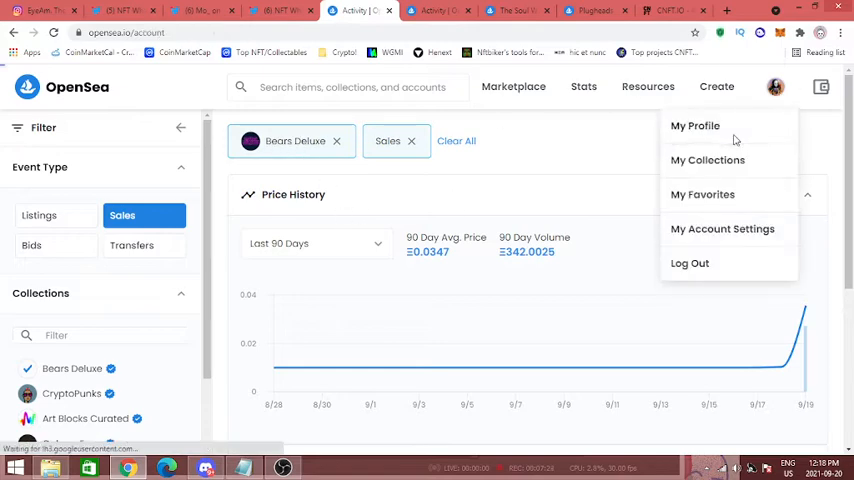
{"action": "left_click", "coordinate": [695, 125]}
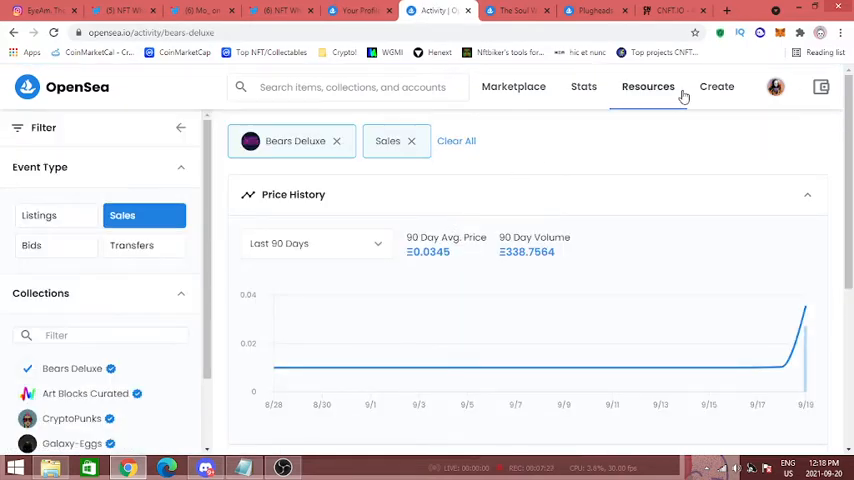
{"action": "left_click", "coordinate": [350, 87]}
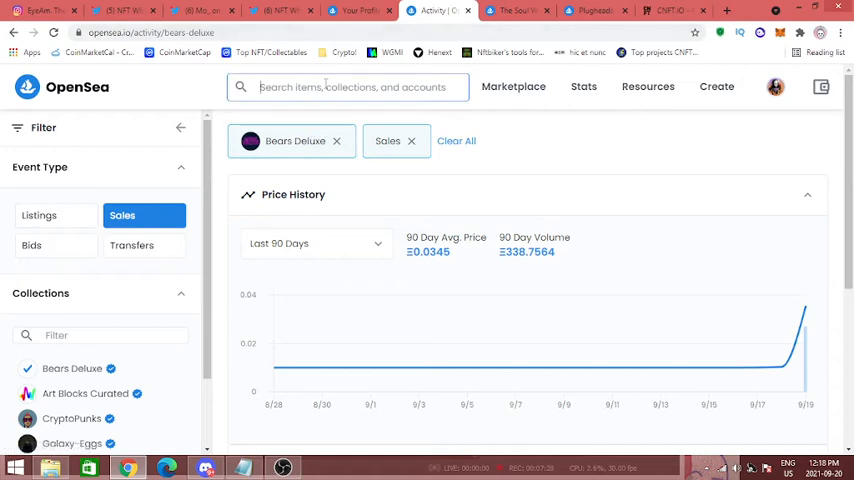
Search 'dapper' to open Dapper Dinos NFT and list Buy Now items cheapest first
{"action": "type", "text": "dapper"}
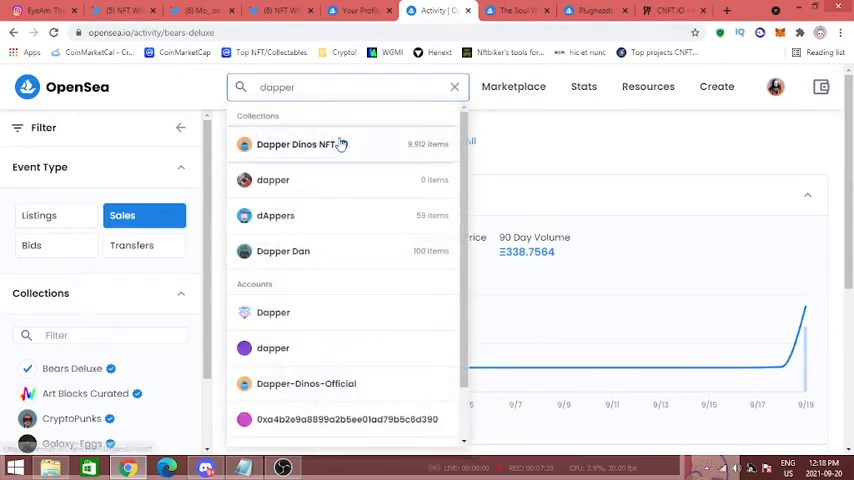
{"action": "left_click", "coordinate": [297, 144]}
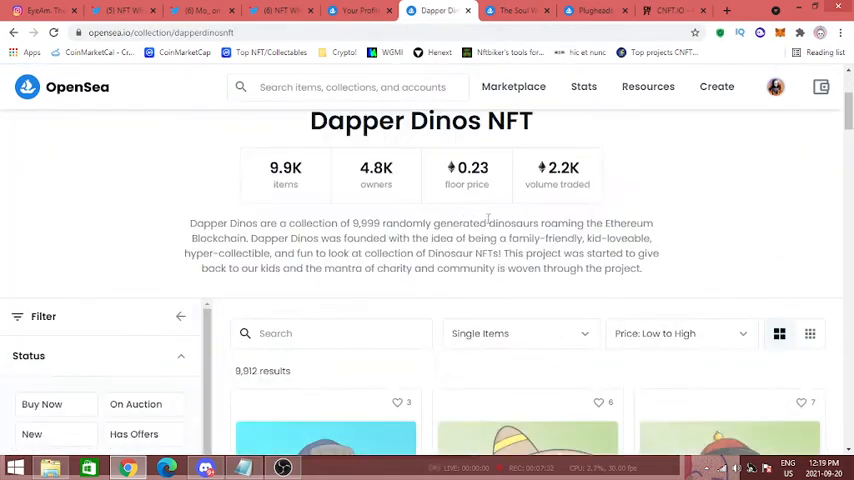
{"action": "scroll", "scroll_direction": "up", "scroll_amount": 3}
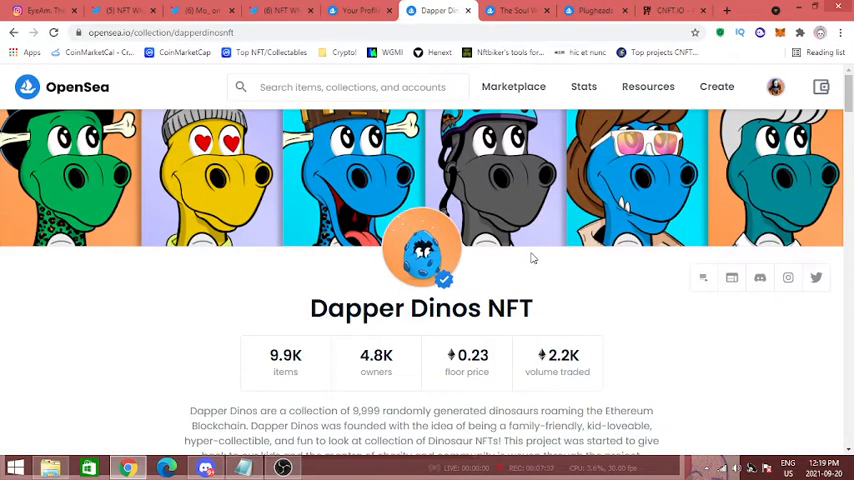
{"action": "left_click", "coordinate": [466, 362]}
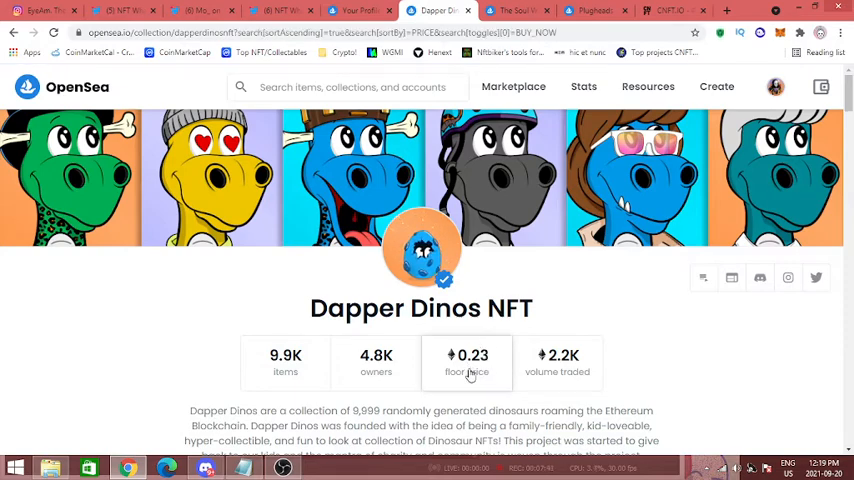
{"action": "scroll", "scroll_direction": "down", "scroll_amount": 3}
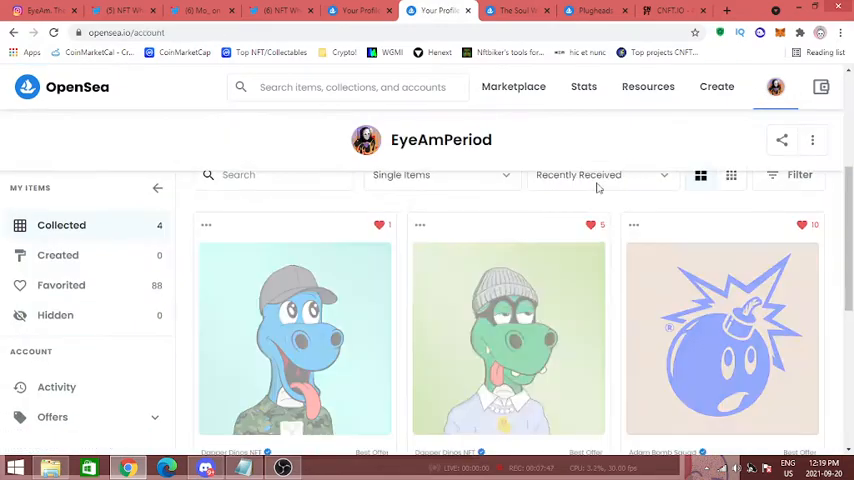
Open Dapper Dino #3769 and review its 0.19 average price, 0.15 WETH offer and traits
{"action": "scroll", "scroll_direction": "down", "scroll_amount": 3}
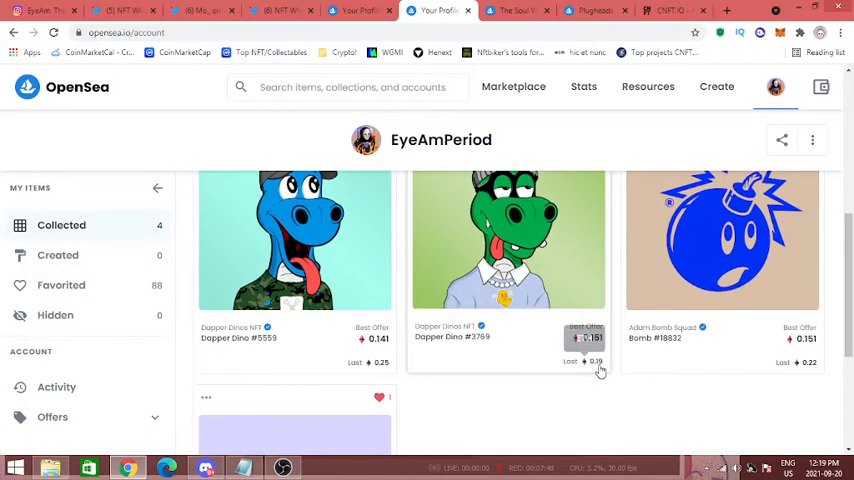
{"action": "left_click", "coordinate": [508, 238]}
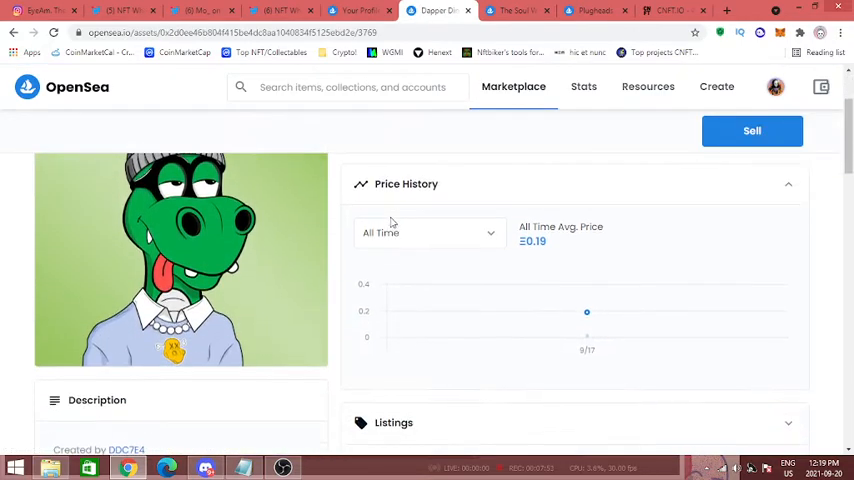
{"action": "scroll", "scroll_direction": "up", "scroll_amount": 3}
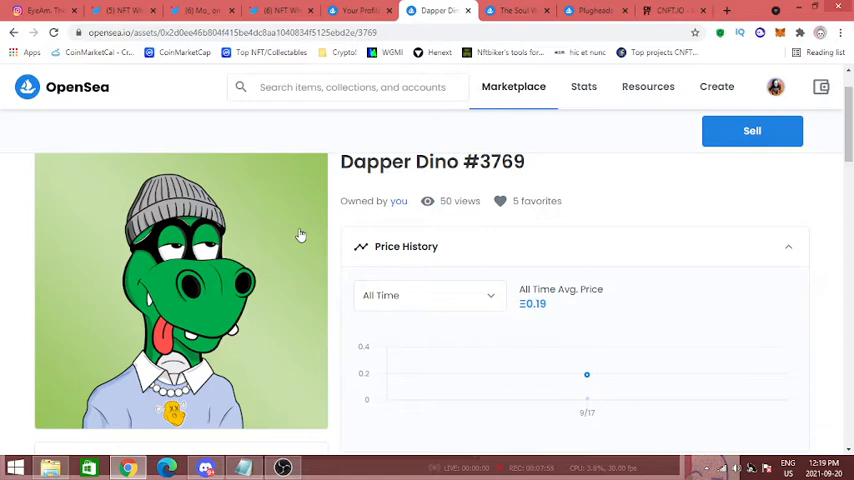
{"action": "mouse_move", "coordinate": [310, 227]}
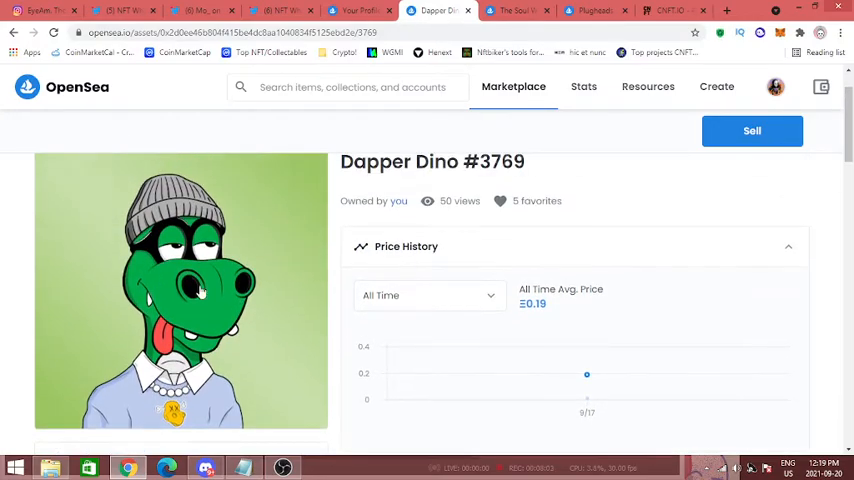
{"action": "scroll", "scroll_direction": "down", "scroll_amount": 3}
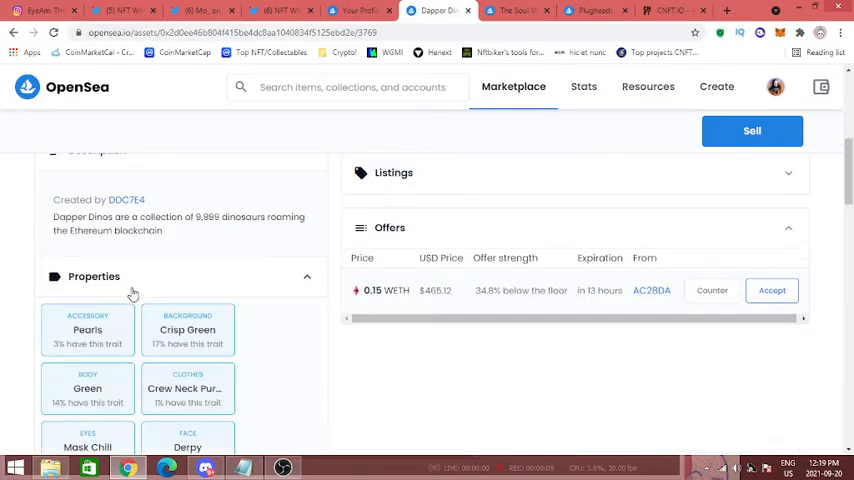
{"action": "scroll", "scroll_direction": "down", "scroll_amount": 3}
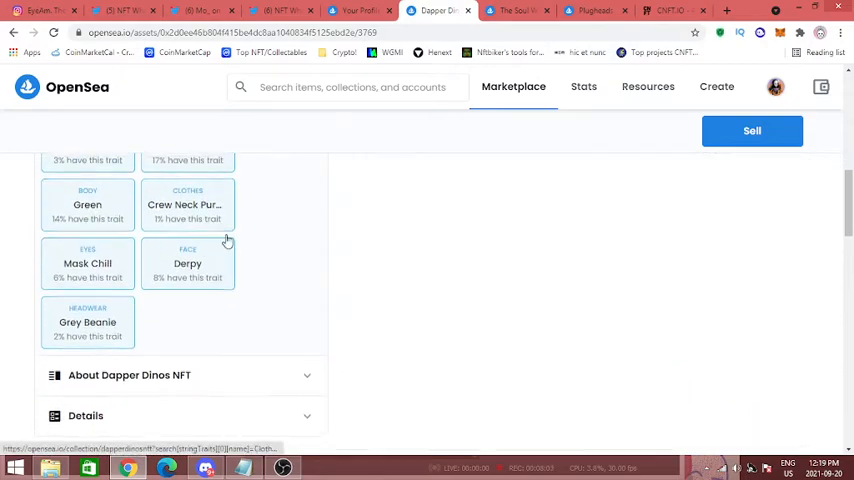
{"action": "scroll", "scroll_direction": "up", "scroll_amount": 3}
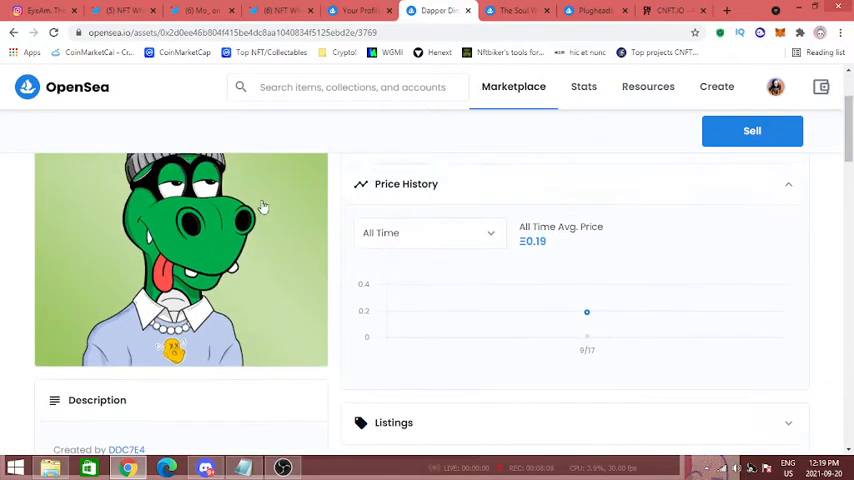
{"action": "scroll", "scroll_direction": "down", "scroll_amount": 3}
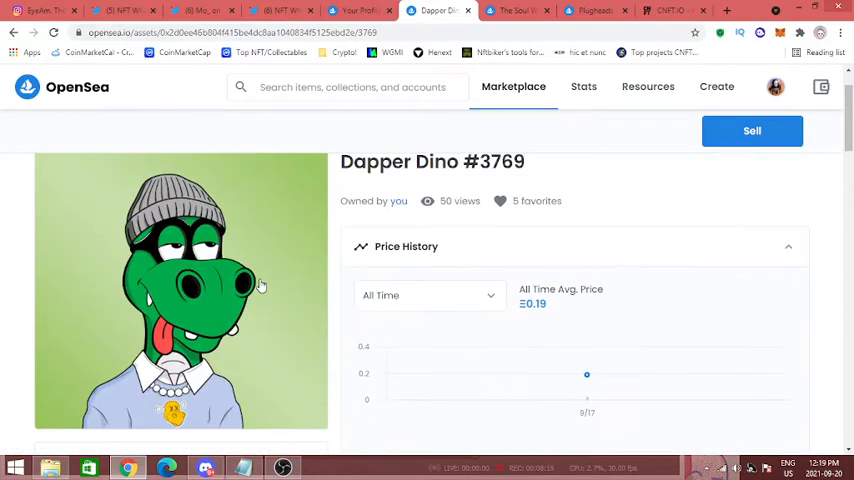
{"action": "scroll", "scroll_direction": "down", "scroll_amount": 3}
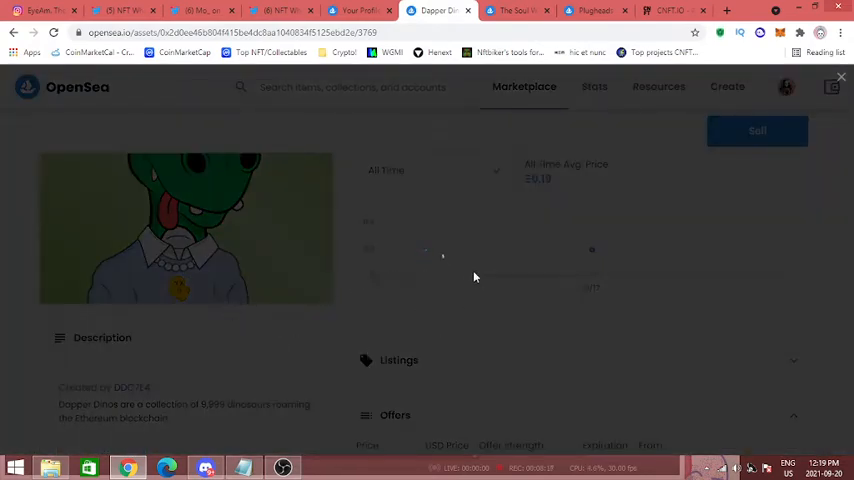
{"action": "mouse_move", "coordinate": [594, 301]}
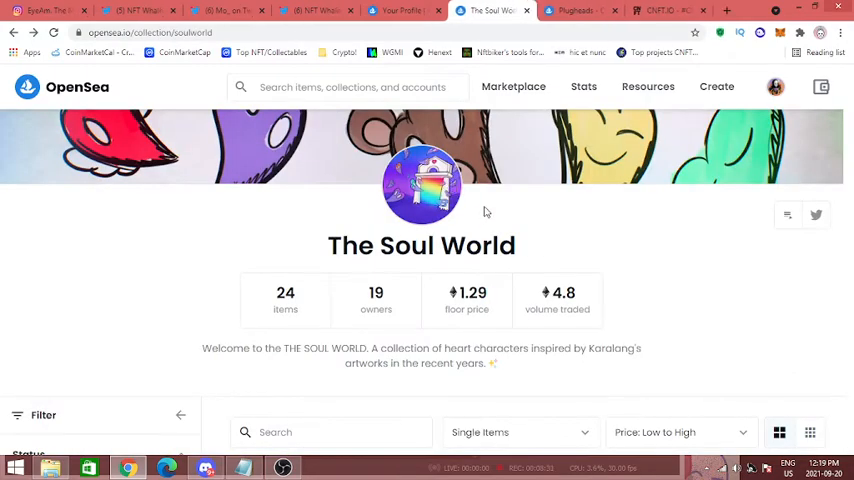
Browse The Soul World collection (24 items, 1.29 floor), then the Plugheads listings
{"action": "left_click", "coordinate": [300, 11]}
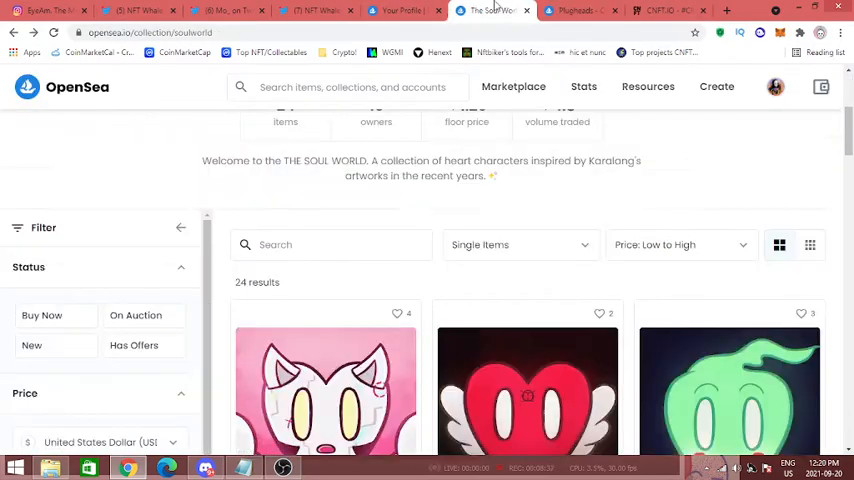
{"action": "scroll", "scroll_direction": "down", "scroll_amount": 3}
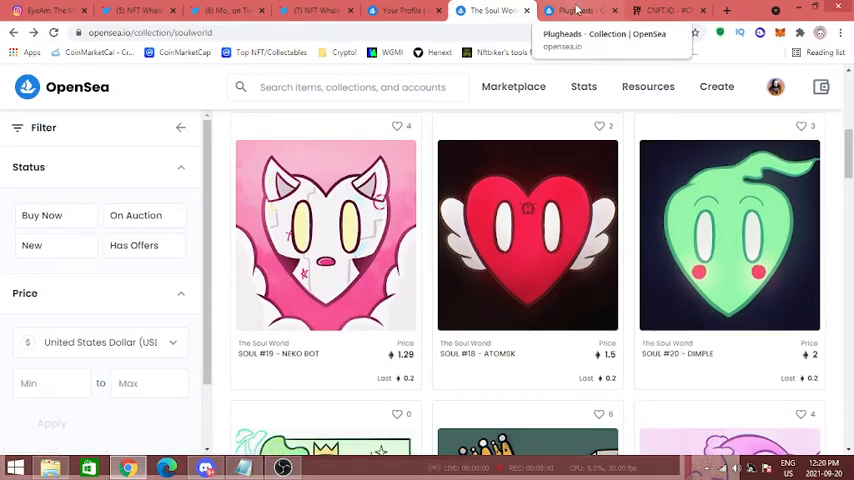
{"action": "left_click", "coordinate": [580, 11]}
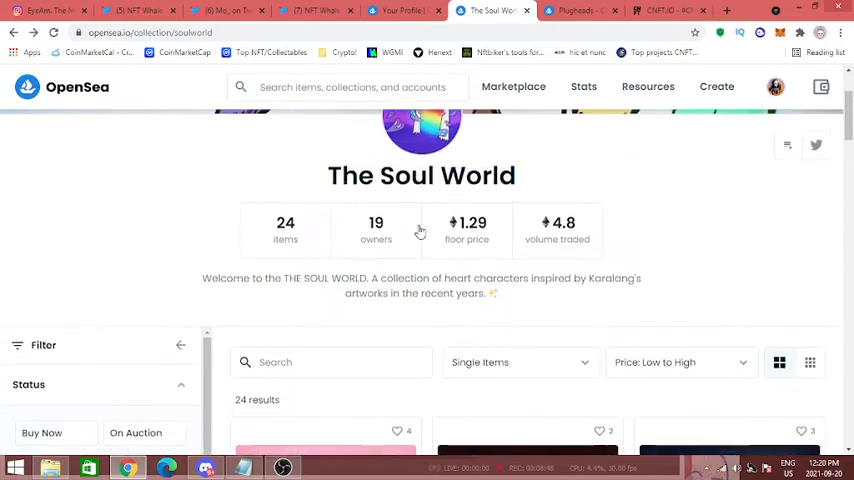
{"action": "scroll", "scroll_direction": "down", "scroll_amount": 3}
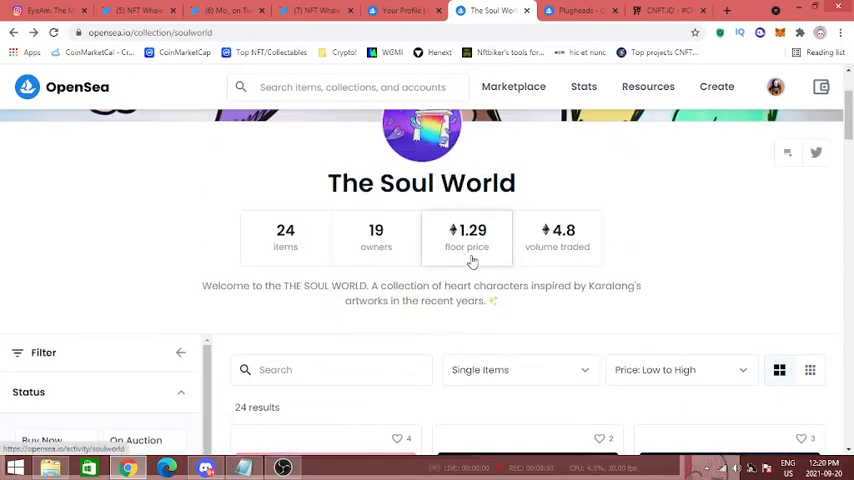
{"action": "scroll", "scroll_direction": "down", "scroll_amount": 3}
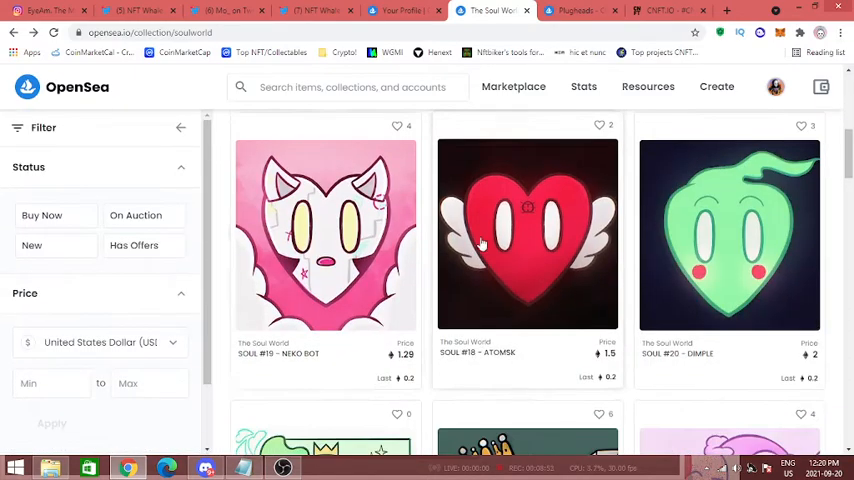
{"action": "scroll", "scroll_direction": "down", "scroll_amount": 3}
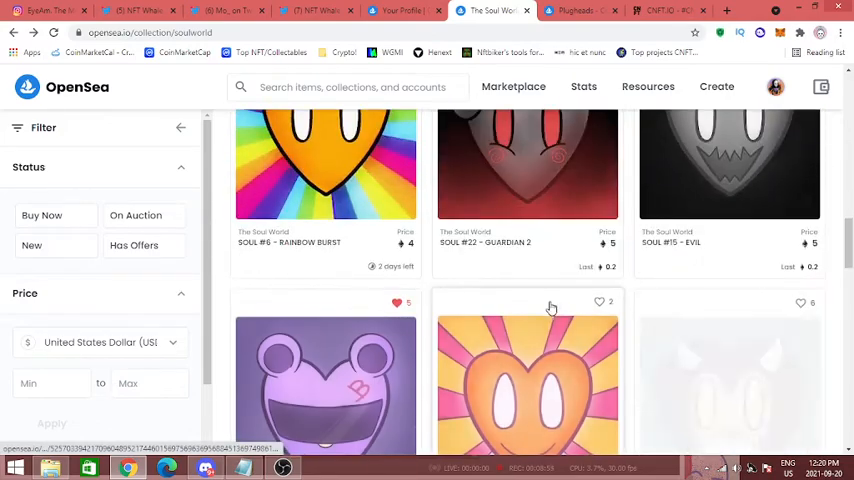
{"action": "scroll", "scroll_direction": "down", "scroll_amount": 3}
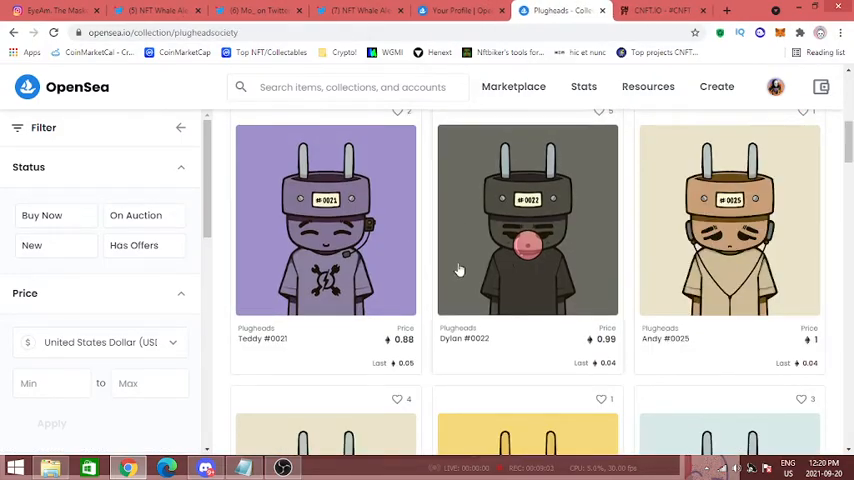
Scroll through the Plugheads items: 30 items, 23 owners, 0.88 floor, 2.5 volume
{"action": "scroll", "scroll_direction": "down", "scroll_amount": 3}
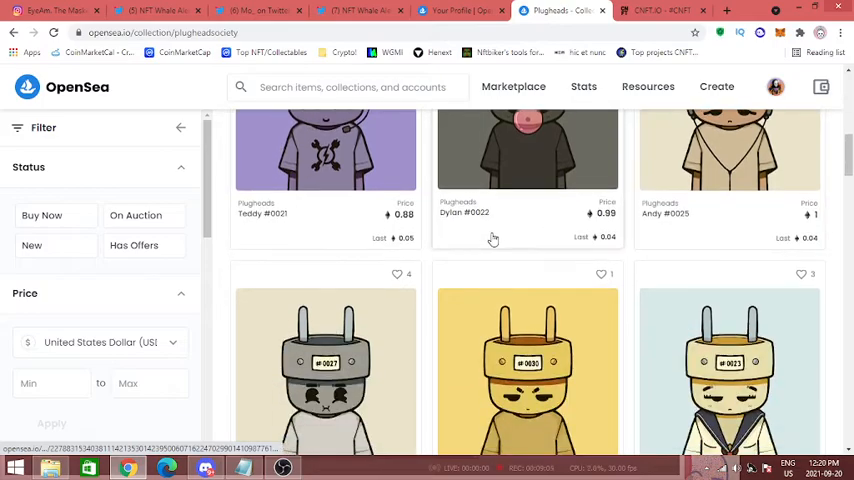
{"action": "scroll", "scroll_direction": "down", "scroll_amount": 3}
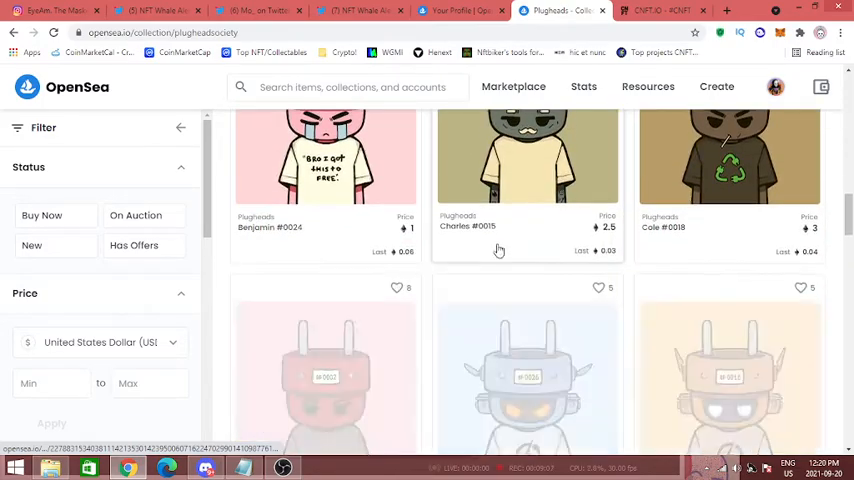
{"action": "scroll", "scroll_direction": "down", "scroll_amount": 3}
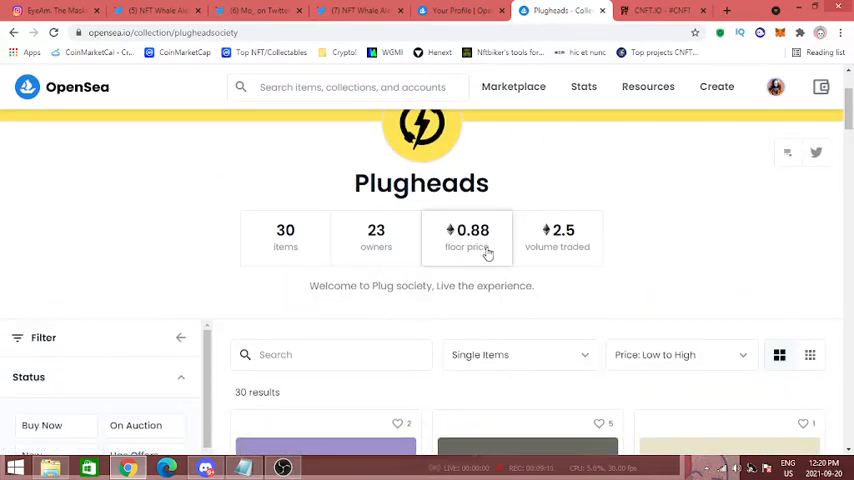
{"action": "scroll", "scroll_direction": "down", "scroll_amount": 3}
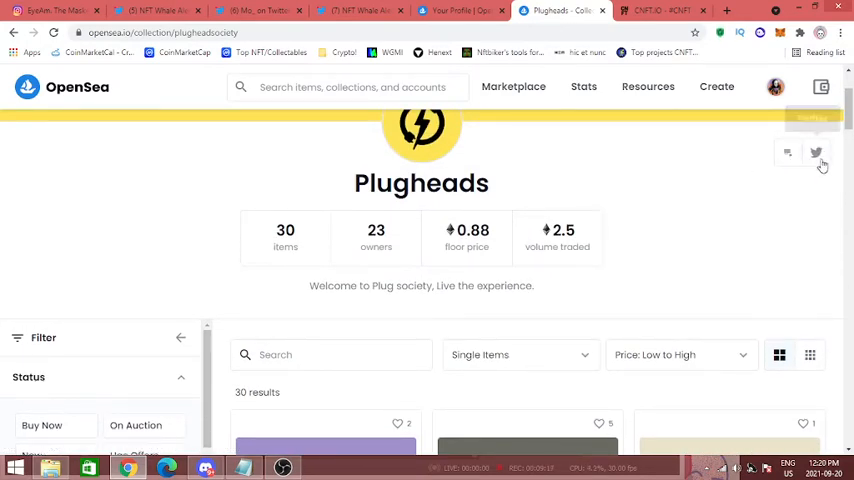
Open Plugheads Jeffrey #0030 at 1 ETH and review its offers and trading history
{"action": "scroll", "scroll_direction": "down", "scroll_amount": 3}
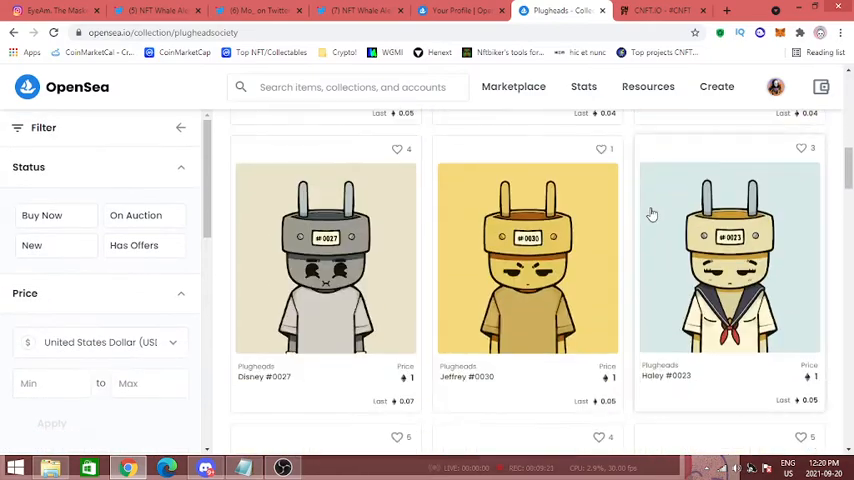
{"action": "left_click", "coordinate": [527, 258]}
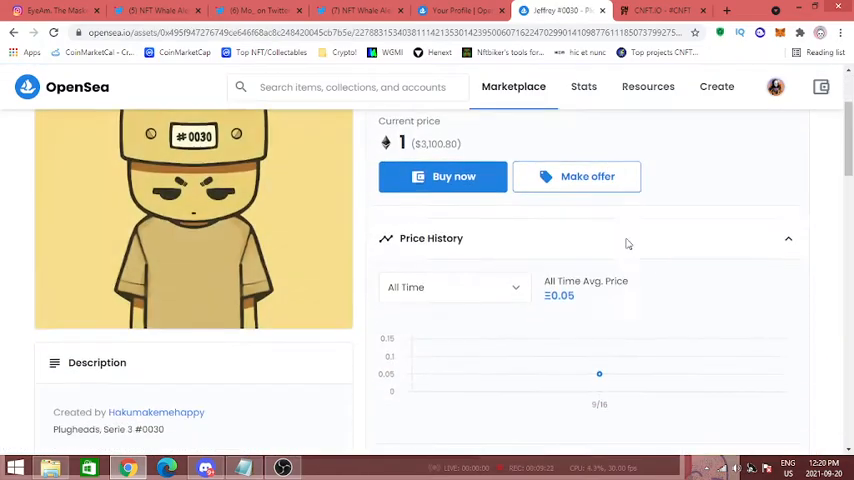
{"action": "scroll", "scroll_direction": "down", "scroll_amount": 3}
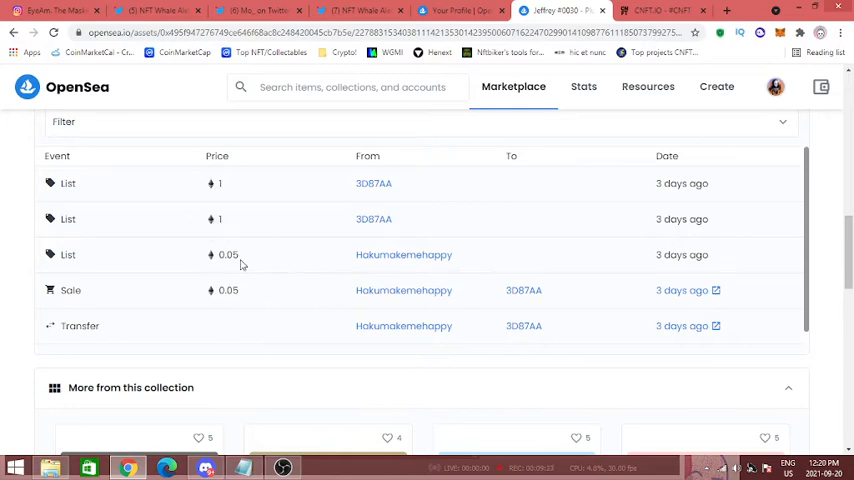
{"action": "mouse_move", "coordinate": [235, 258]}
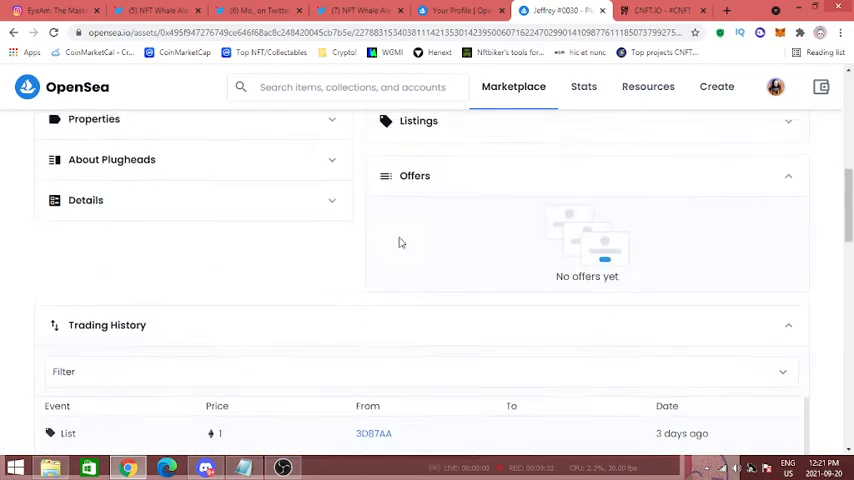
{"action": "scroll", "scroll_direction": "up", "scroll_amount": 3}
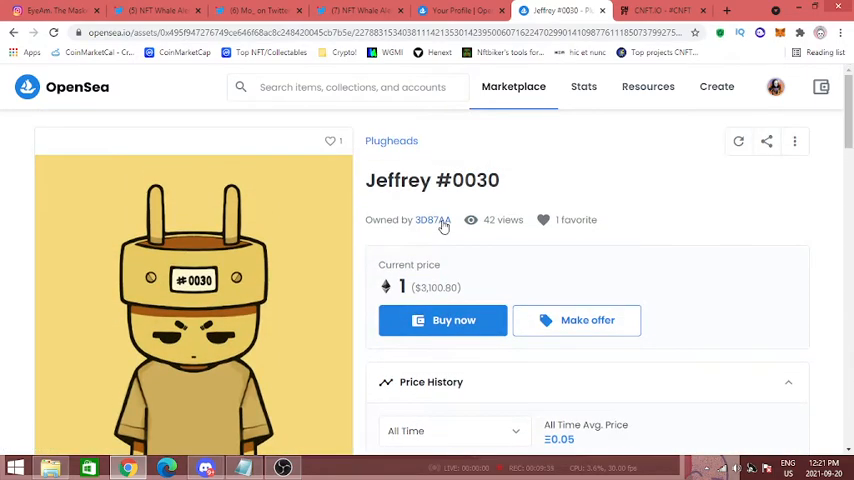
{"action": "scroll", "scroll_direction": "down", "scroll_amount": 3}
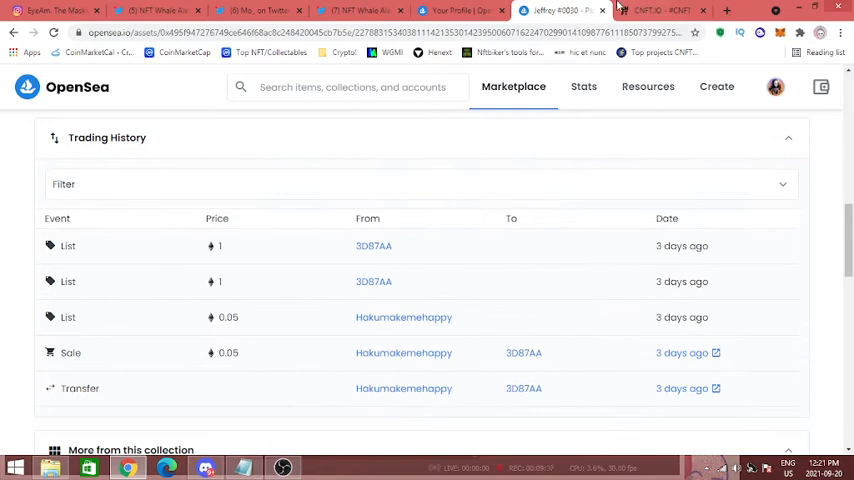
{"action": "left_click", "coordinate": [650, 11]}
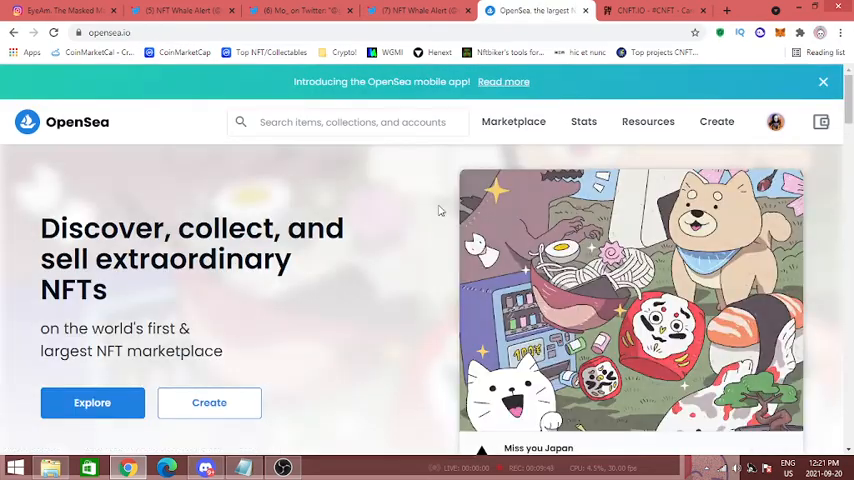
Open the EyeAmPeriod profile via My Profile and scroll its four collected NFTs
{"action": "scroll", "scroll_direction": "down", "scroll_amount": 3}
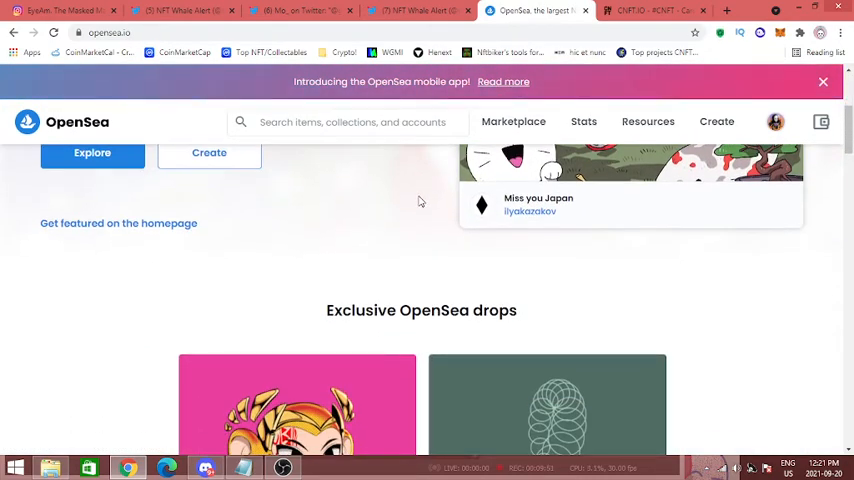
{"action": "left_click", "coordinate": [776, 121]}
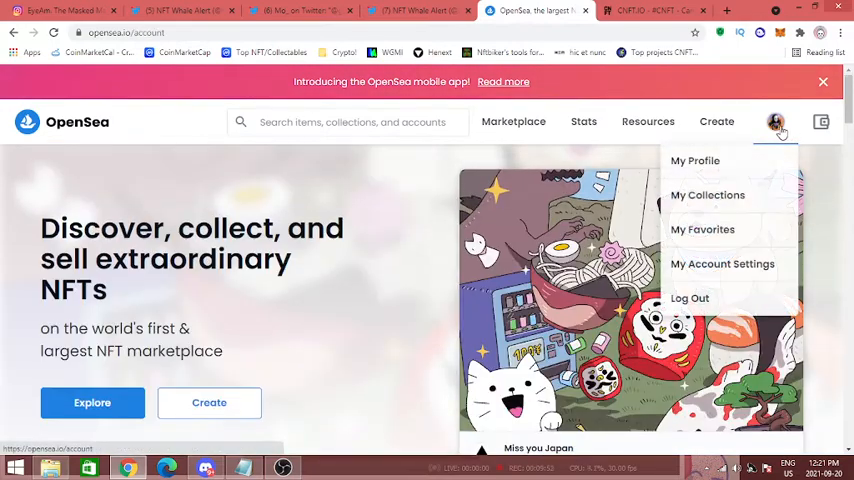
{"action": "left_click", "coordinate": [695, 160]}
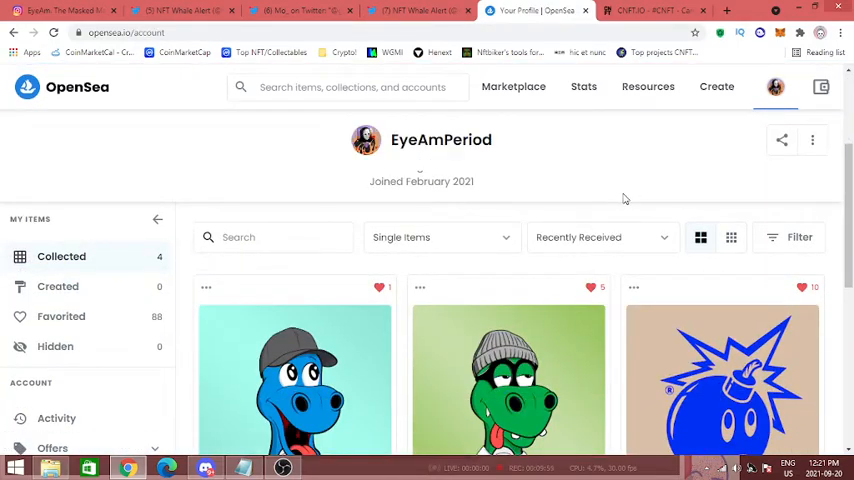
{"action": "scroll", "scroll_direction": "down", "scroll_amount": 3}
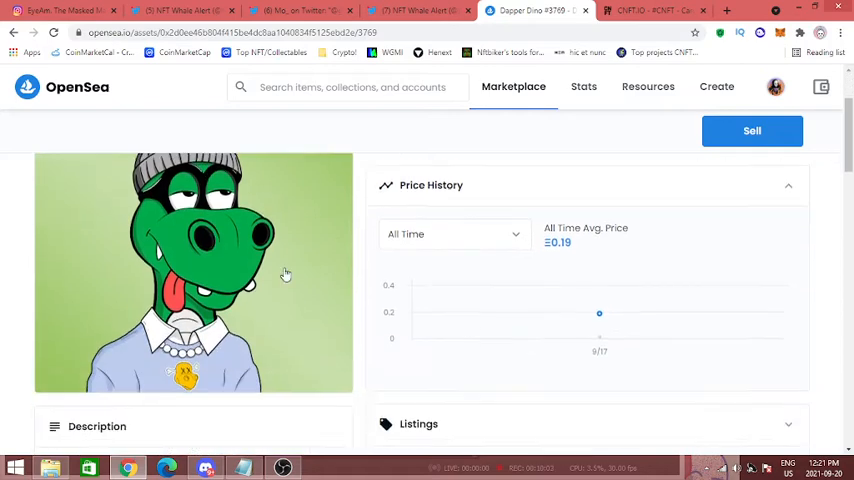
{"action": "scroll", "scroll_direction": "down", "scroll_amount": 3}
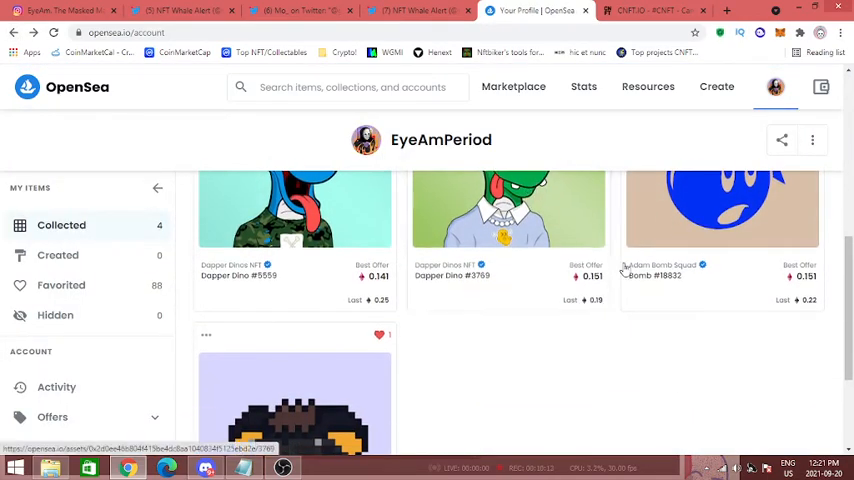
{"action": "scroll", "scroll_direction": "down", "scroll_amount": 3}
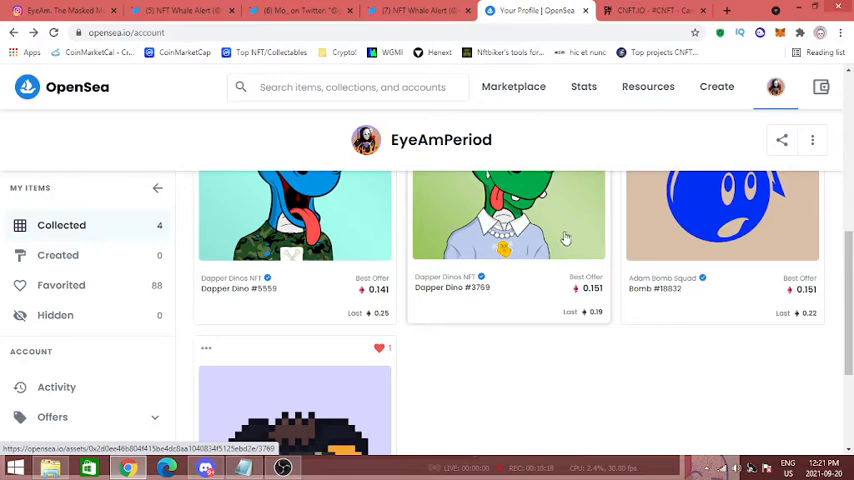
{"action": "scroll", "scroll_direction": "down", "scroll_amount": 3}
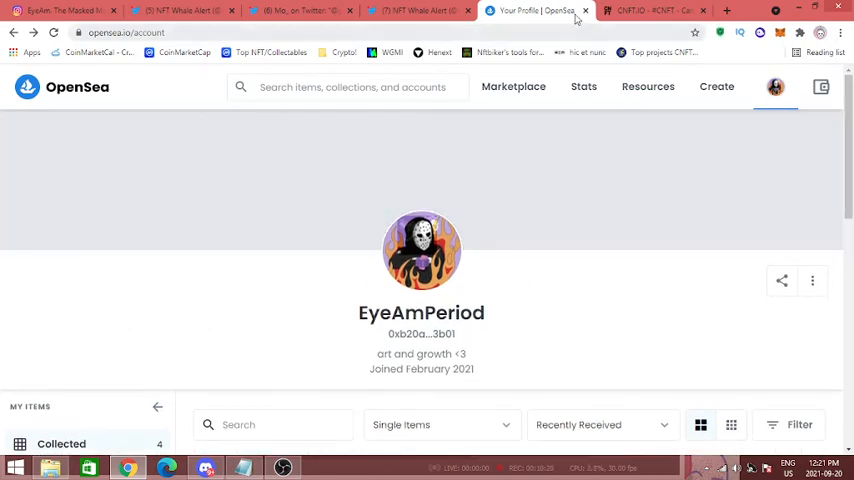
{"action": "mouse_move", "coordinate": [540, 11]}
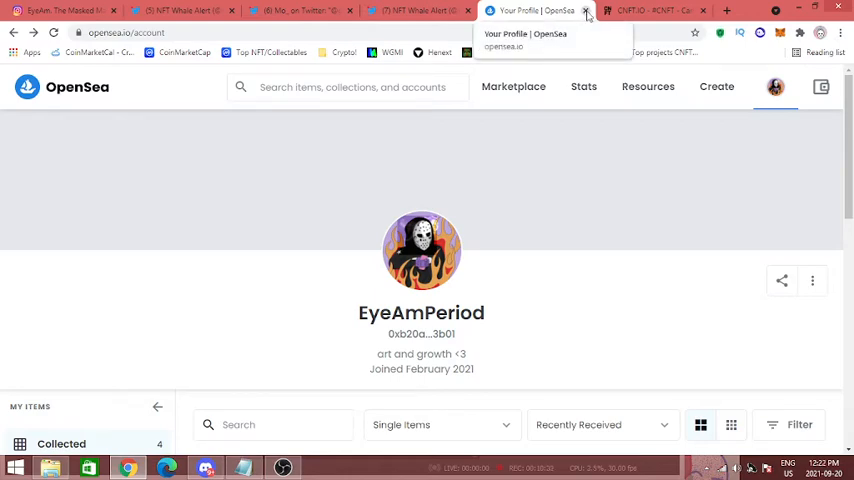
Close the OpenSea tab and browse CNFT.IO's CryptoDino listings, cheapest at 115 ADA
{"action": "left_click", "coordinate": [775, 87]}
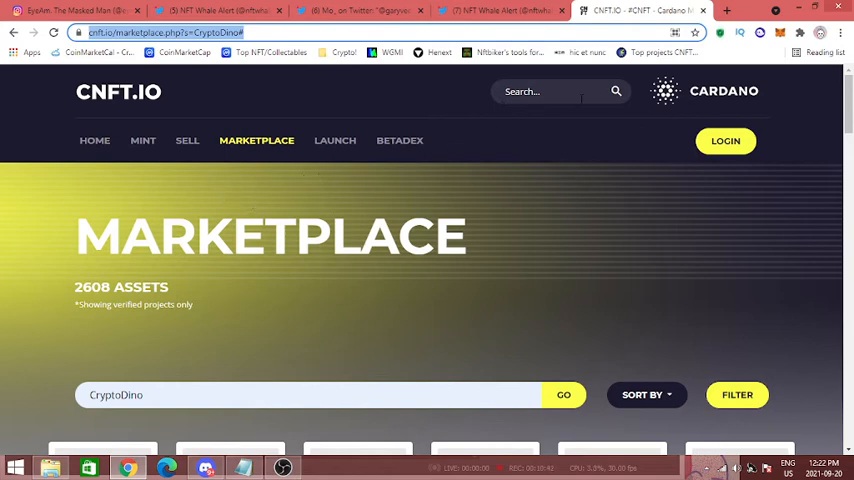
{"action": "mouse_move", "coordinate": [696, 33]}
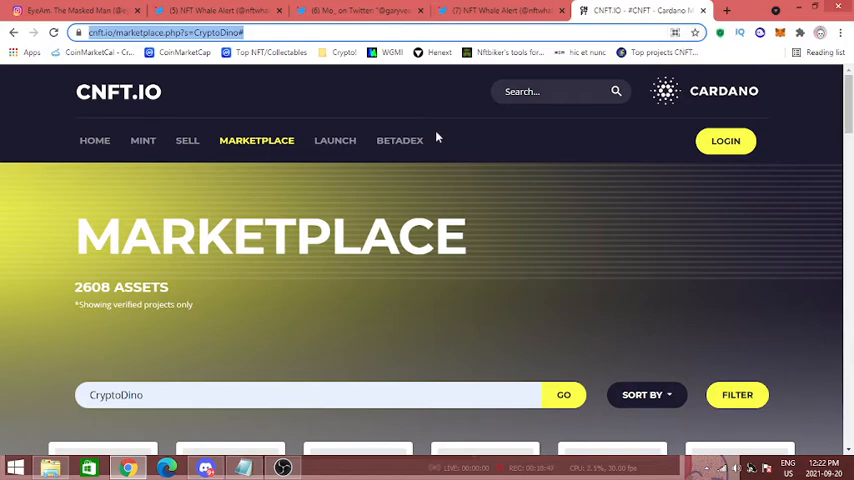
{"action": "scroll", "scroll_direction": "down", "scroll_amount": 3}
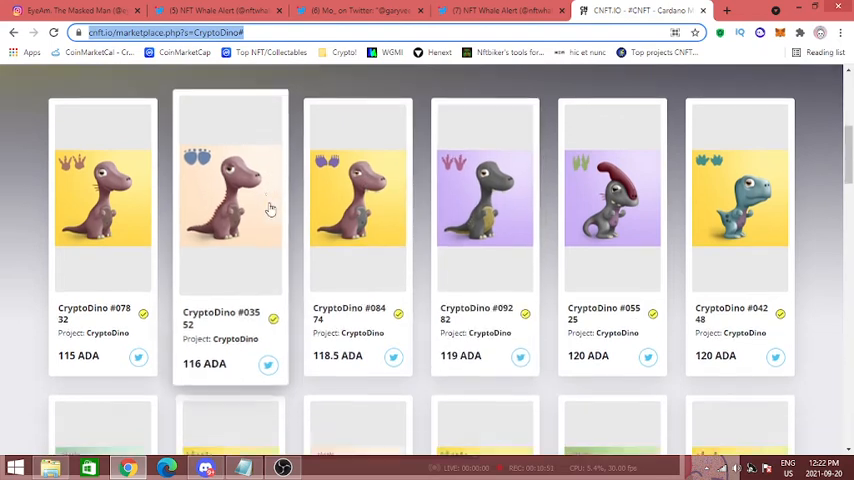
{"action": "scroll", "scroll_direction": "down", "scroll_amount": 3}
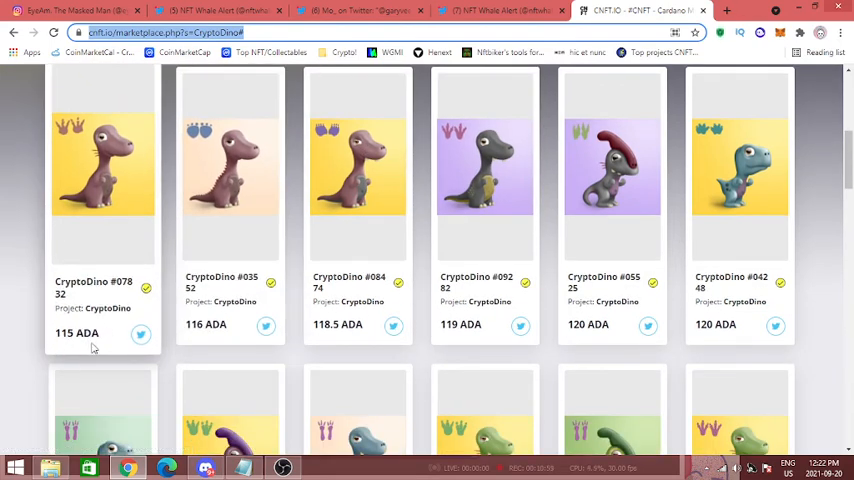
{"action": "scroll", "scroll_direction": "down", "scroll_amount": 3}
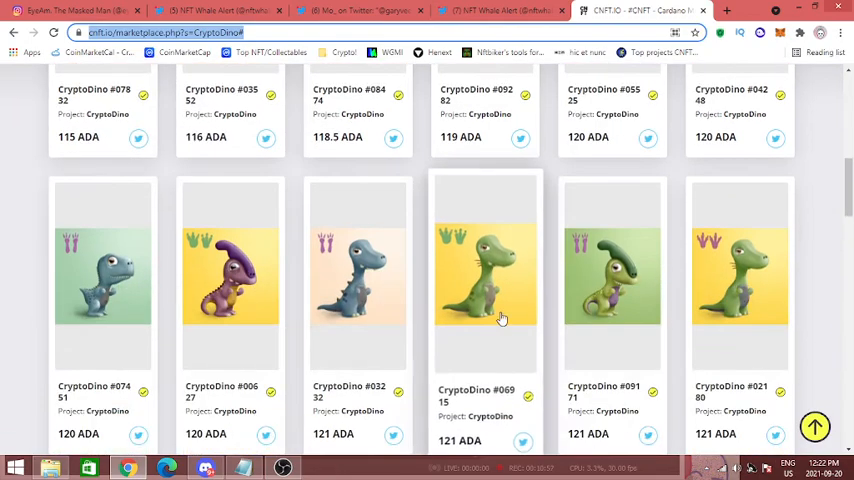
{"action": "scroll", "scroll_direction": "down", "scroll_amount": 3}
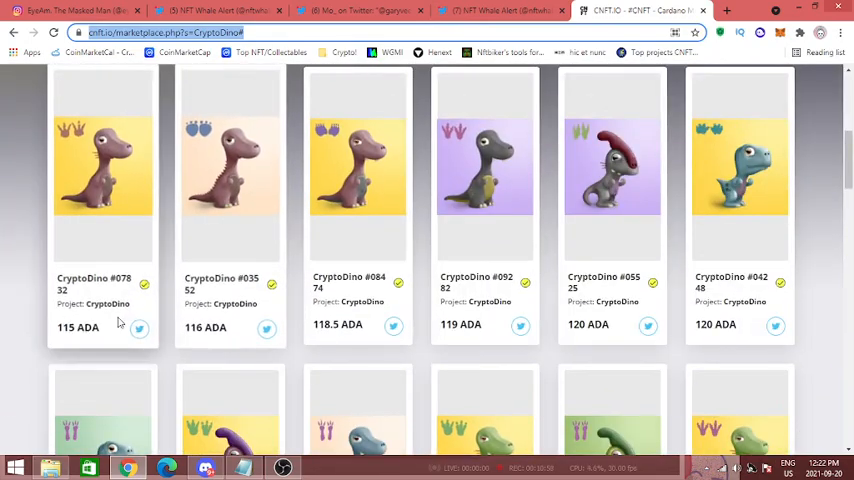
{"action": "scroll", "scroll_direction": "up", "scroll_amount": 3}
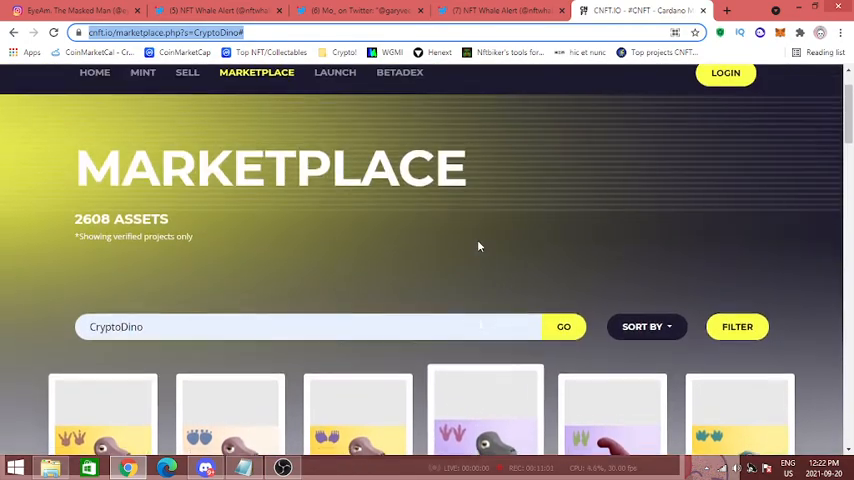
{"action": "scroll", "scroll_direction": "down", "scroll_amount": 3}
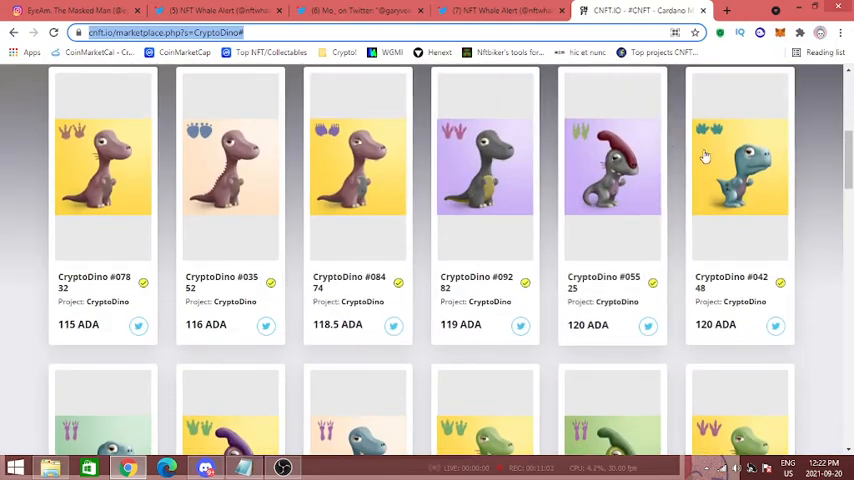
{"action": "scroll", "scroll_direction": "down", "scroll_amount": 3}
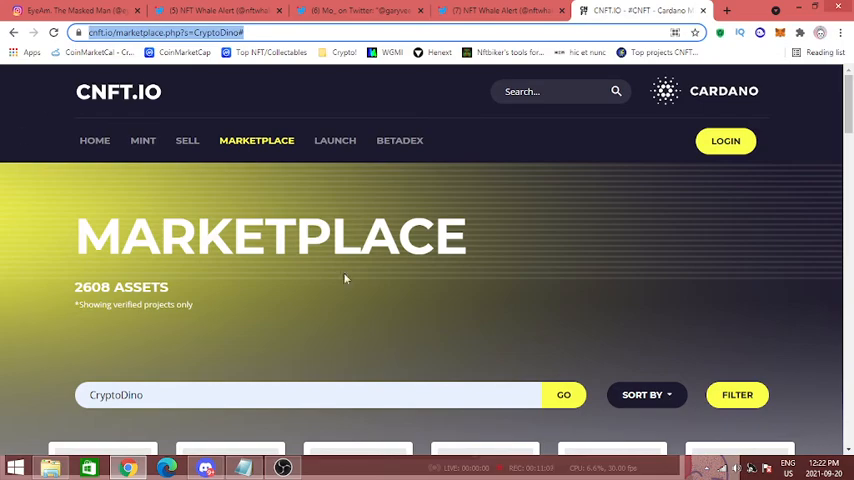
{"action": "scroll", "scroll_direction": "down", "scroll_amount": 3}
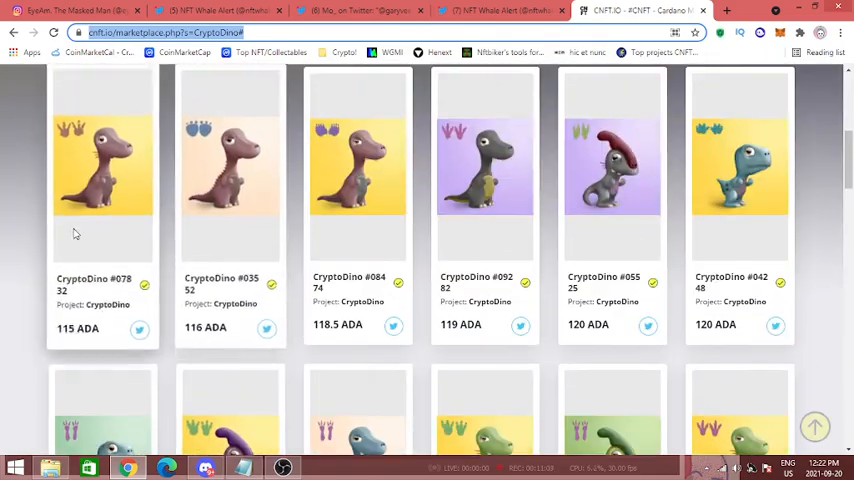
{"action": "scroll", "scroll_direction": "down", "scroll_amount": 3}
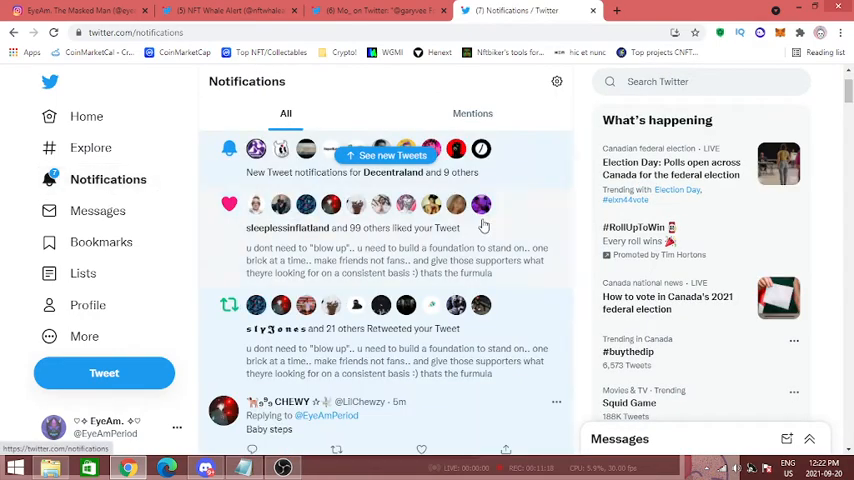
Scroll the EyeAm Twitter profile with its purple masked banner, bio and follower counts
{"action": "scroll", "scroll_direction": "down", "scroll_amount": 3}
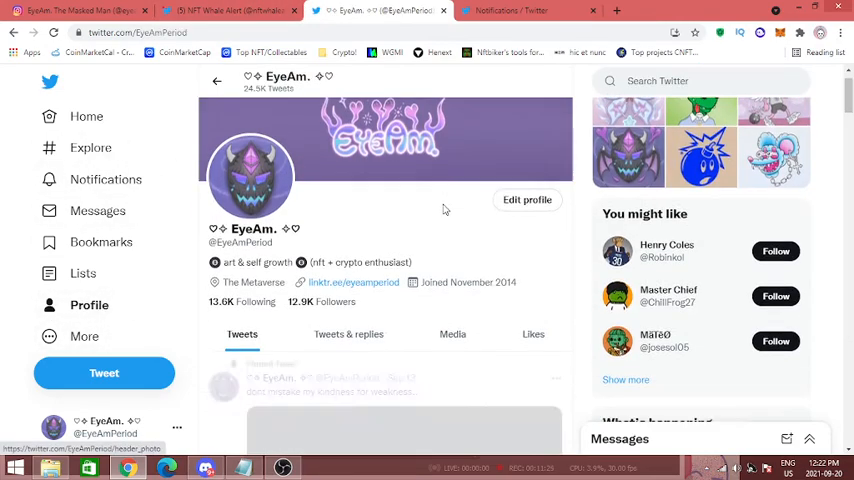
{"action": "scroll", "scroll_direction": "down", "scroll_amount": 3}
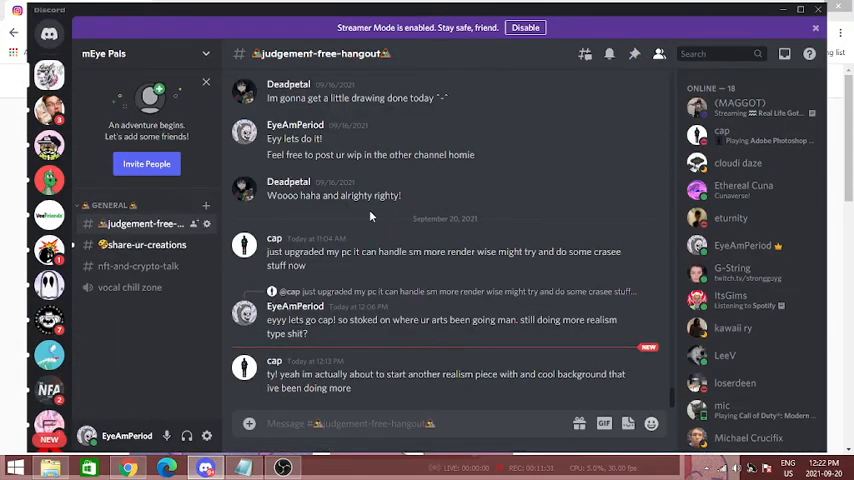
View the nft-and-crypto-talk channel in Discord, then return to judgement-free-hangout
{"action": "left_click", "coordinate": [147, 244]}
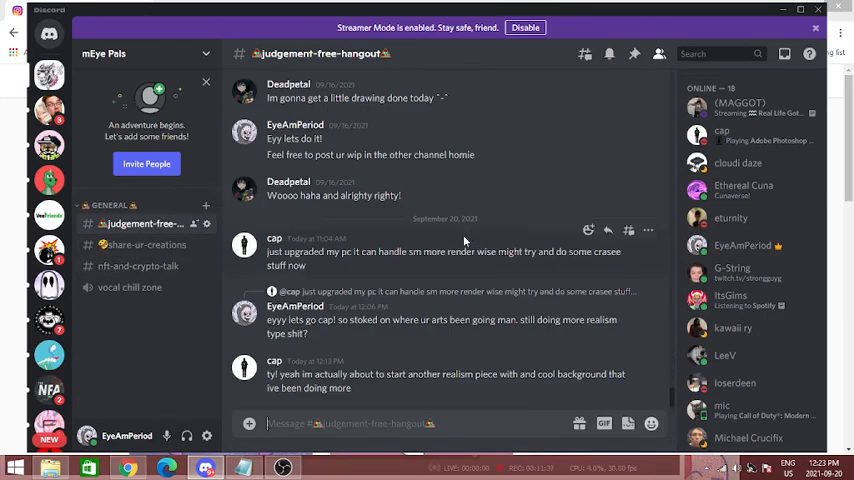
{"action": "left_click", "coordinate": [138, 266]}
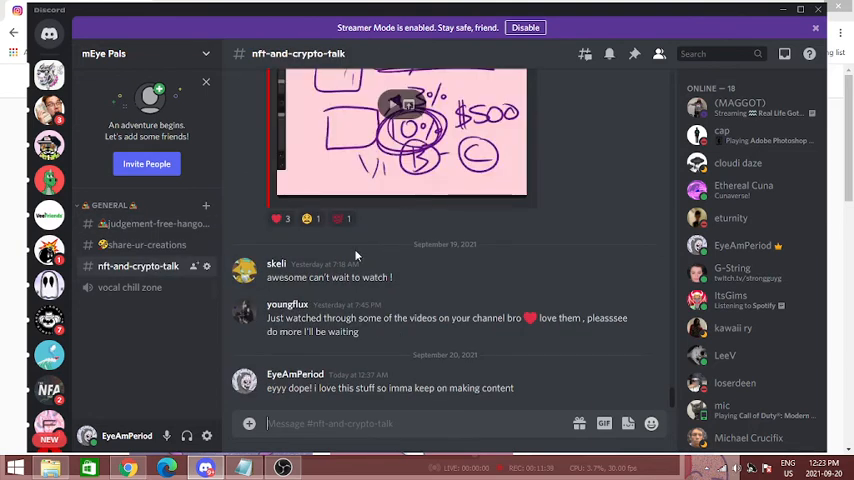
{"action": "mouse_move", "coordinate": [237, 343]}
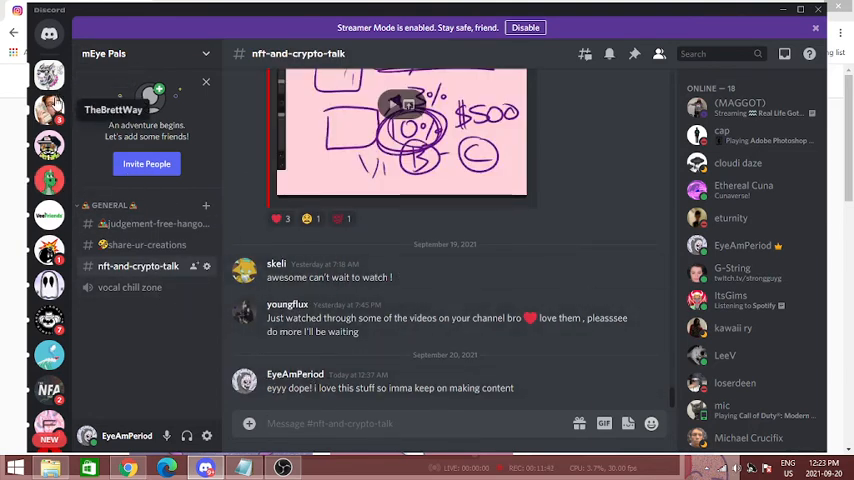
{"action": "left_click", "coordinate": [145, 223]}
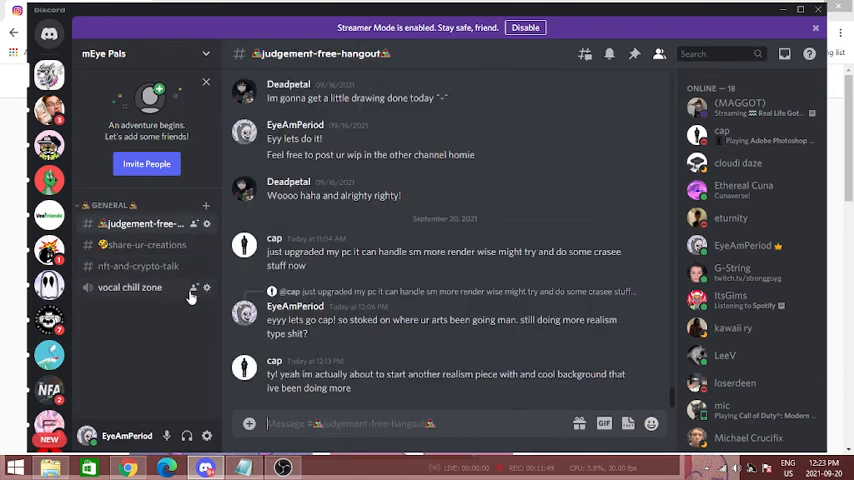
{"action": "mouse_move", "coordinate": [460, 289]}
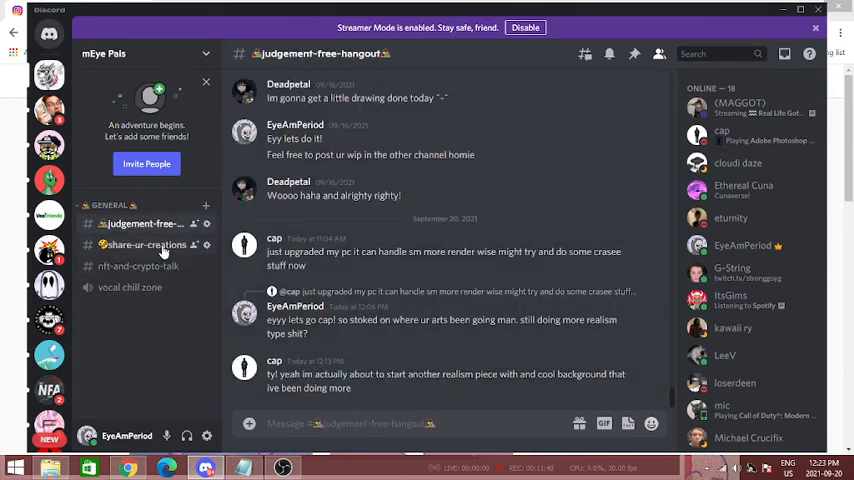
{"action": "left_click", "coordinate": [148, 244]}
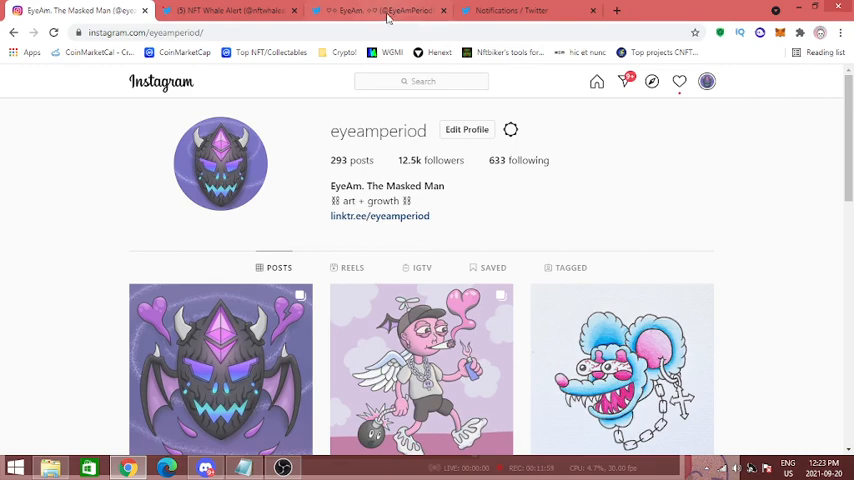
Scroll down the eyeamperiod Instagram grid to reveal more artwork posts
{"action": "scroll", "scroll_direction": "down", "scroll_amount": 3}
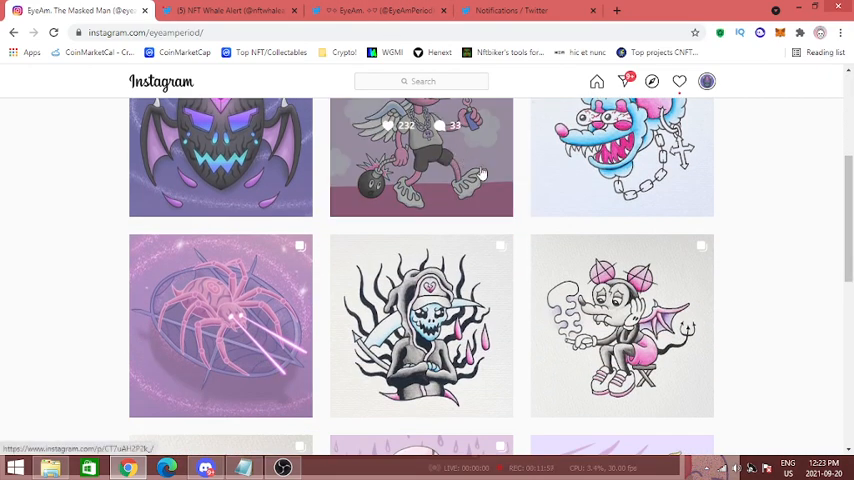
{"action": "scroll", "scroll_direction": "down", "scroll_amount": 3}
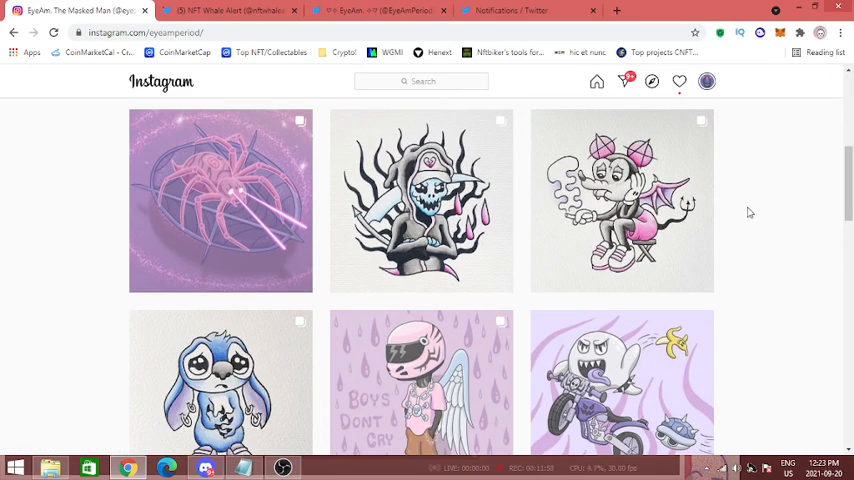
{"action": "scroll", "scroll_direction": "down", "scroll_amount": 3}
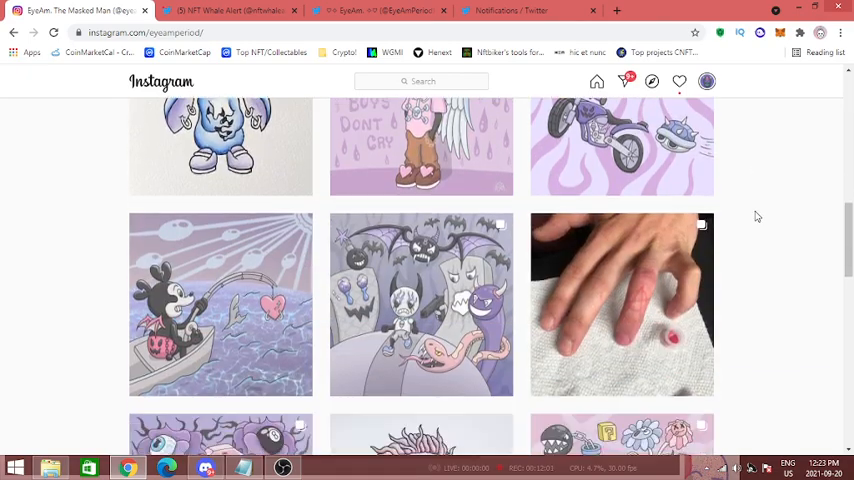